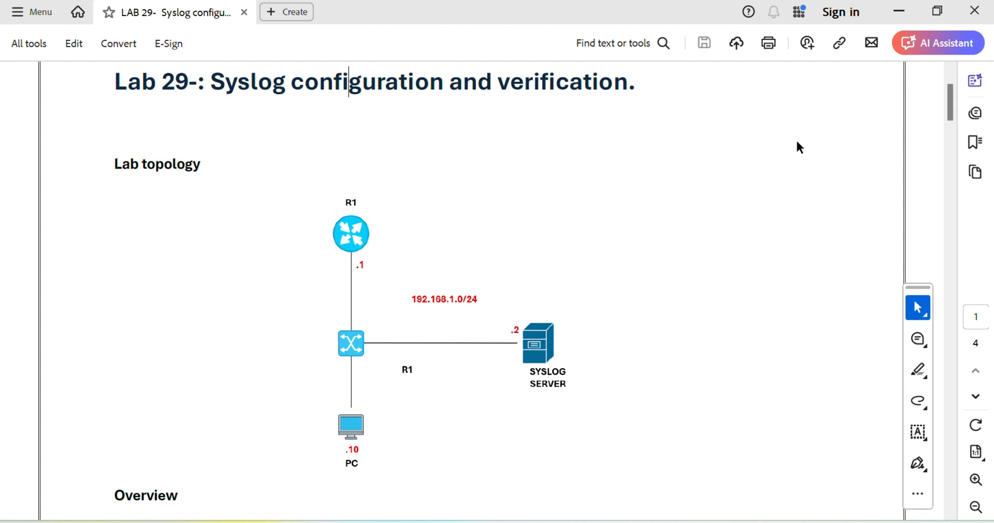
# On R1, check interface status and ping the syslog server at 192.168.1.2
pyautogui.scroll(-3)
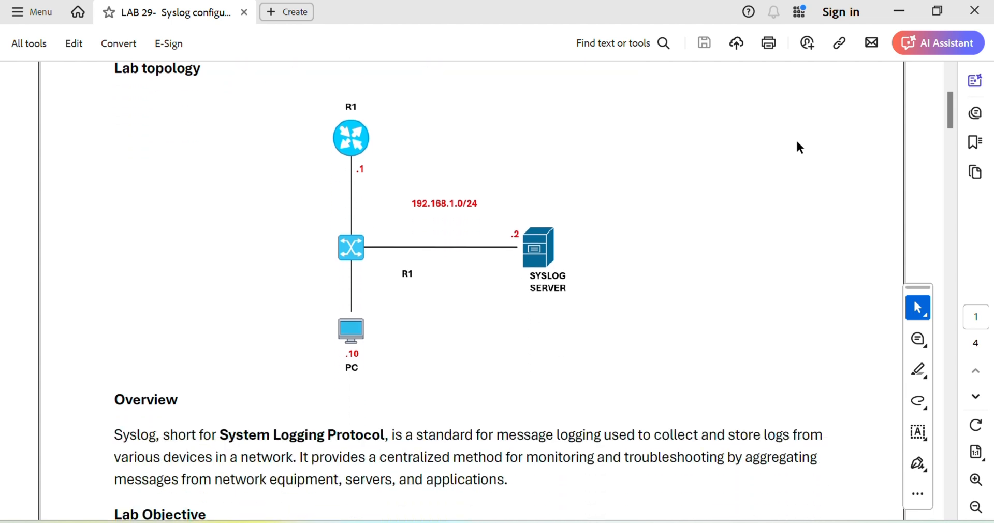
pyautogui.scroll(-3)
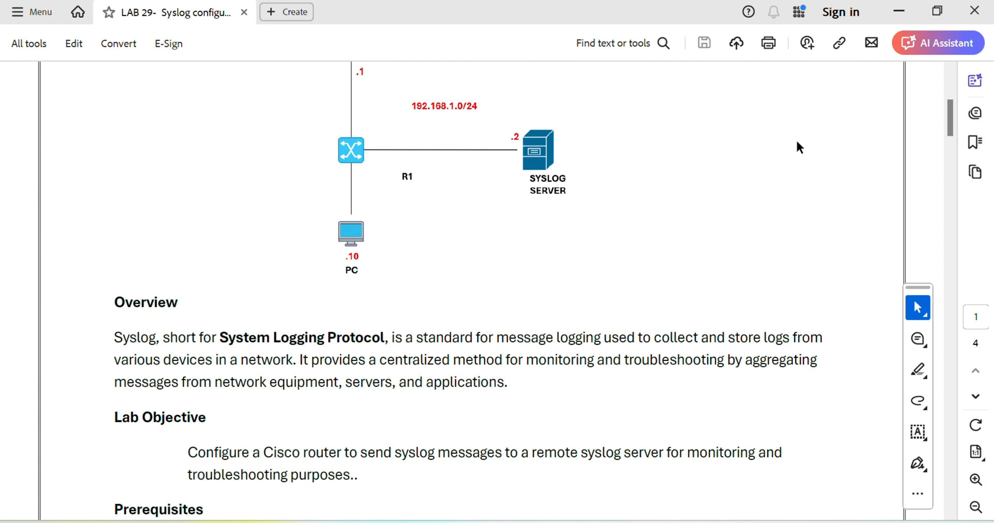
pyautogui.scroll(-3)
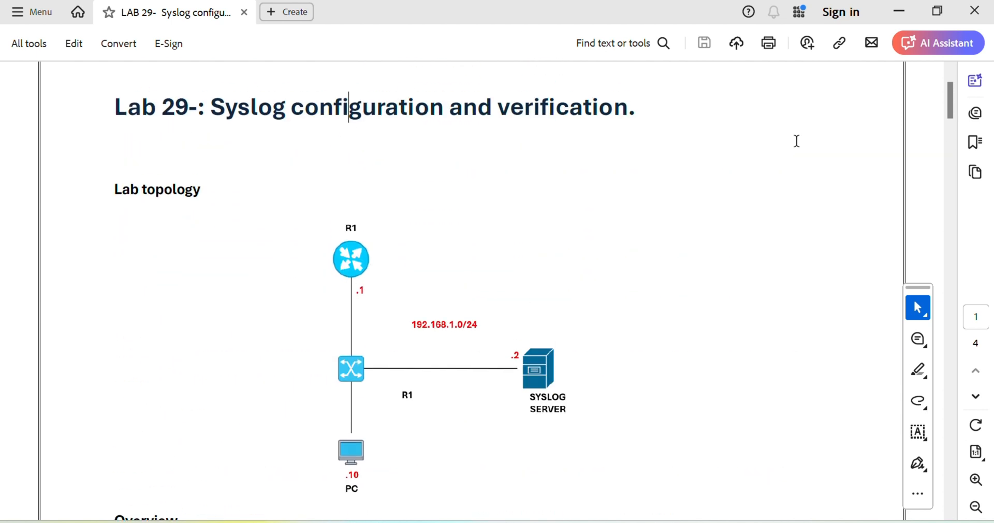
pyautogui.scroll(-3)
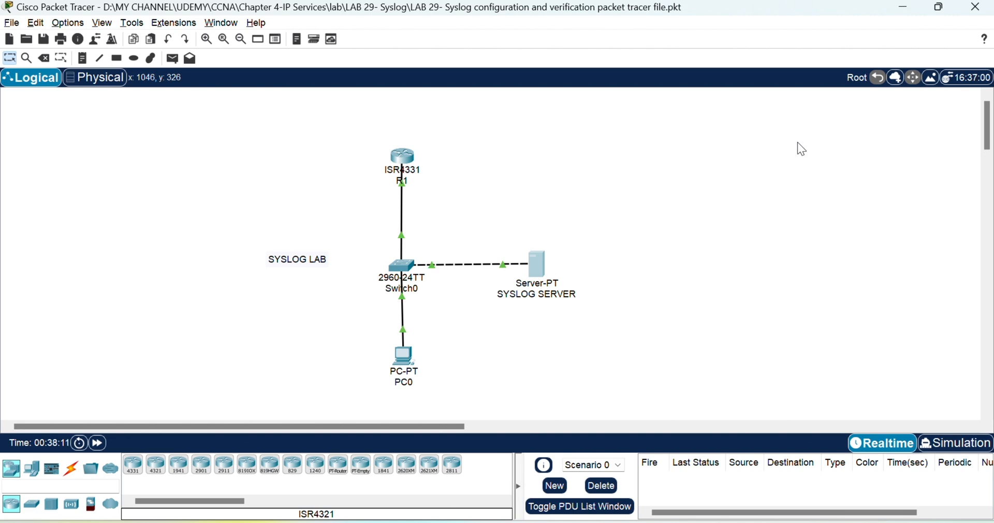
pyautogui.moveTo(398, 164)
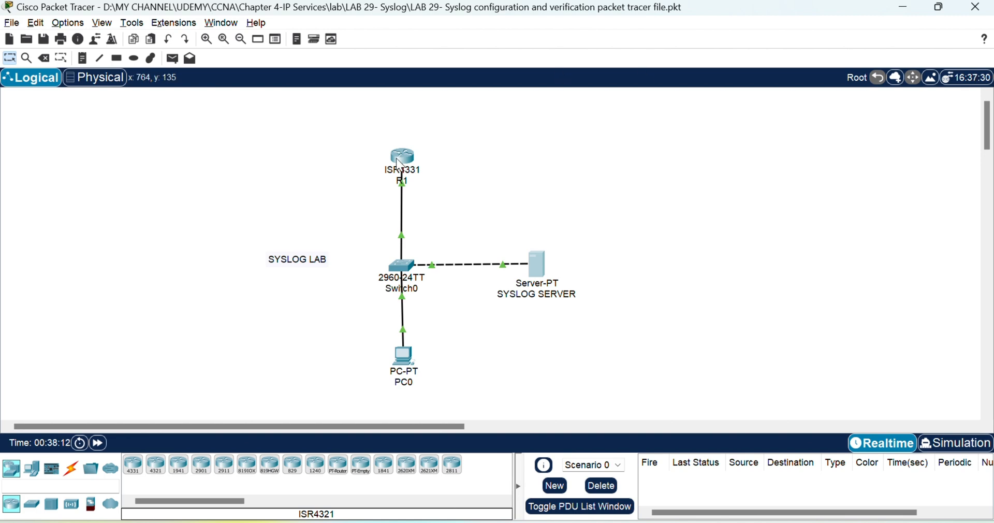
pyautogui.click(401, 155)
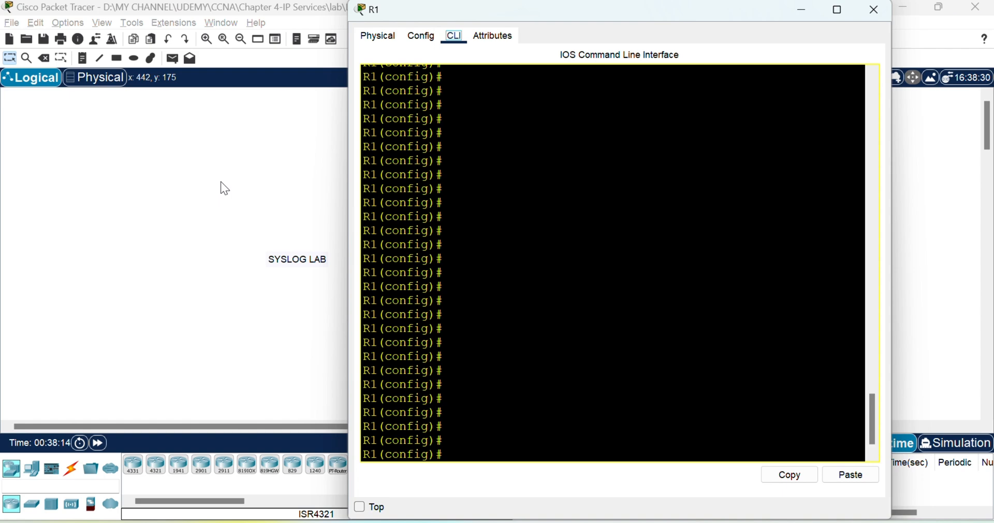
pyautogui.click(873, 9)
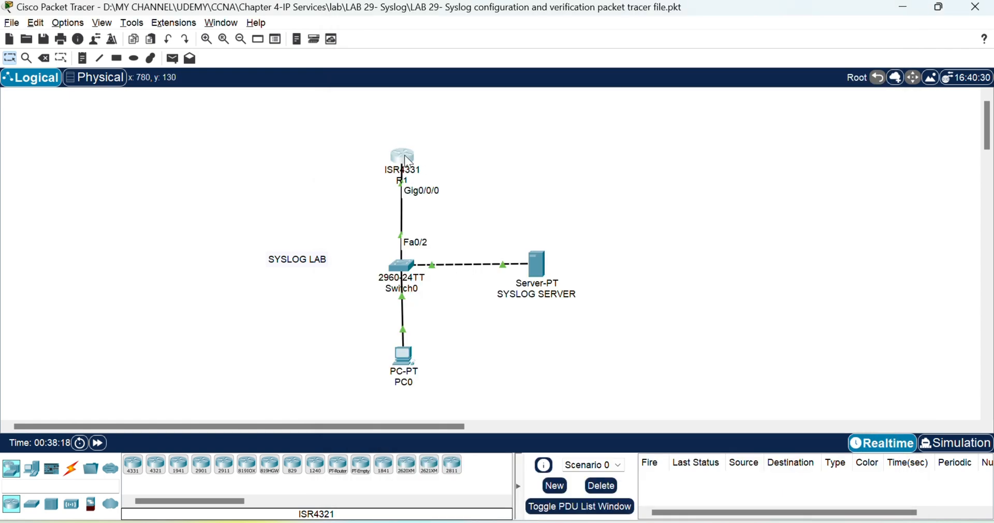
pyautogui.write('show ip int brief')
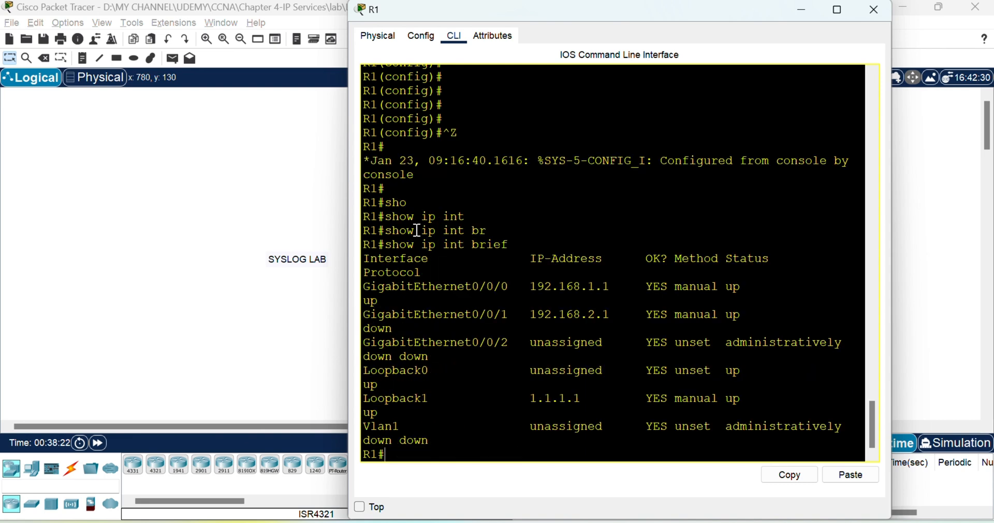
pyautogui.write('ping 192.')
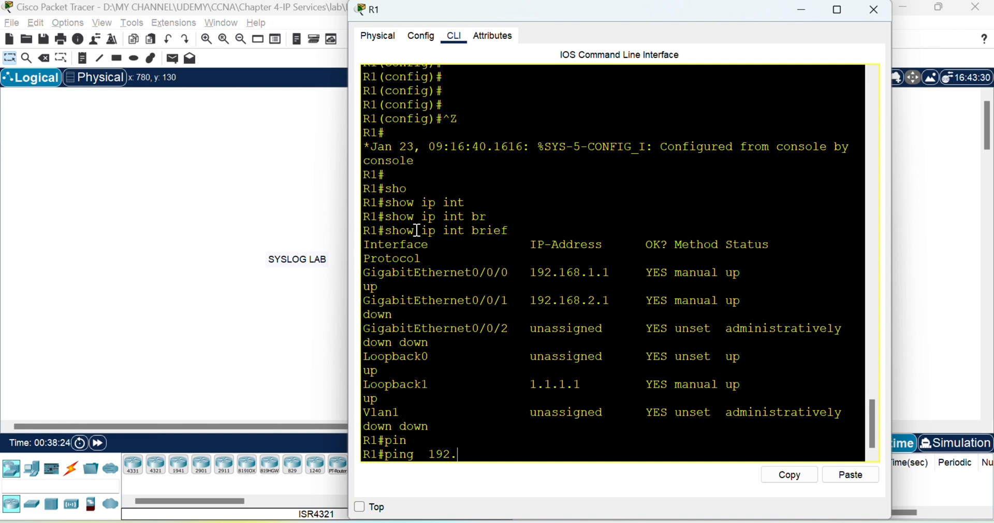
pyautogui.write('168.1.2')
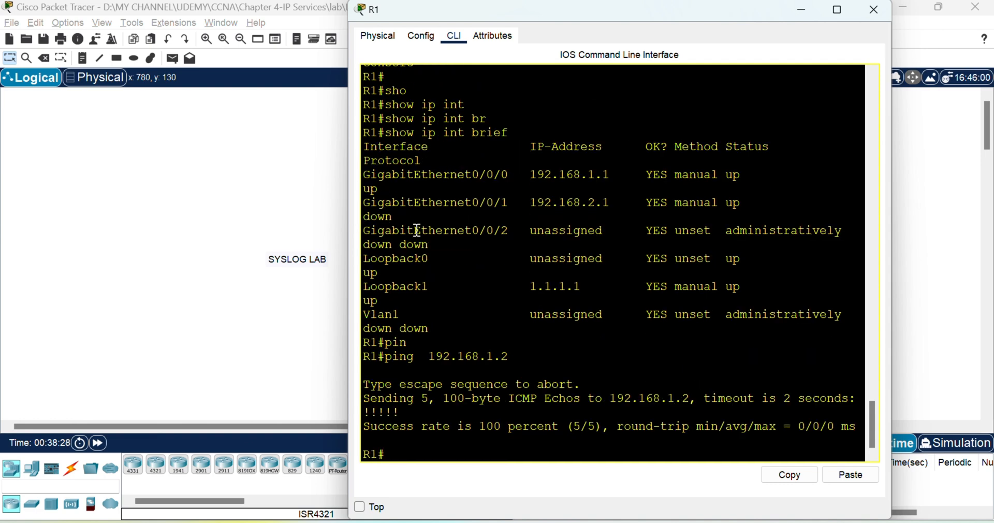
pyautogui.click(873, 10)
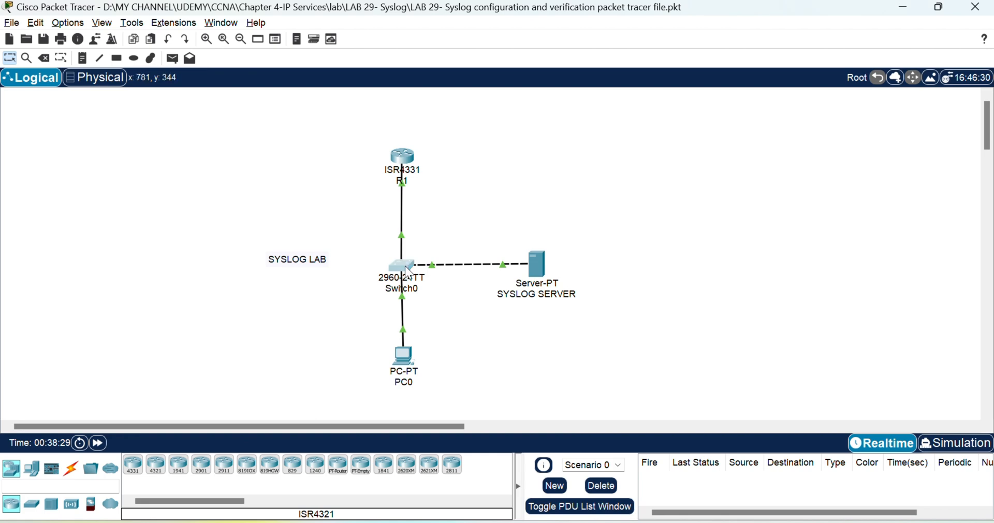
# On Switch0, check the VLAN 1 interface and ping 192.168.1.2
pyautogui.click(400, 266)
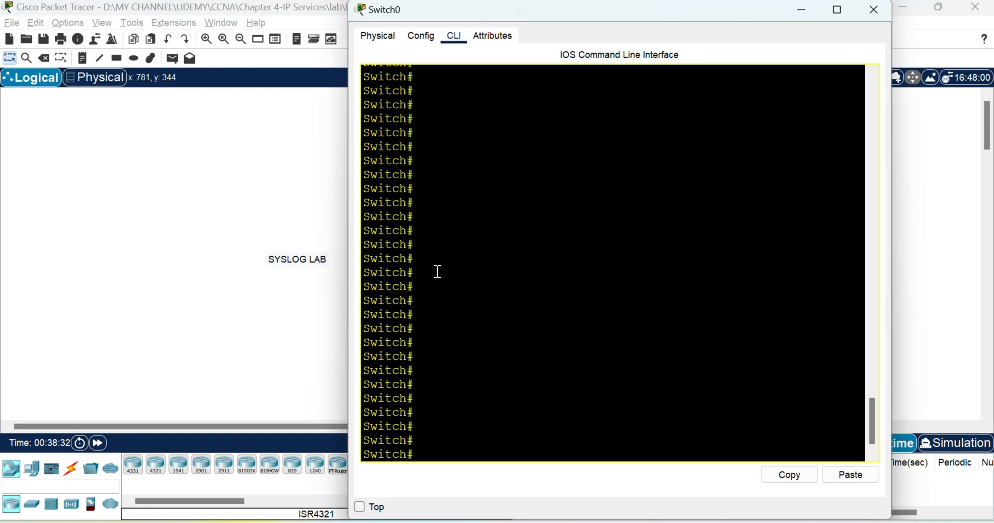
pyautogui.write('show interfaces  vlan 1')
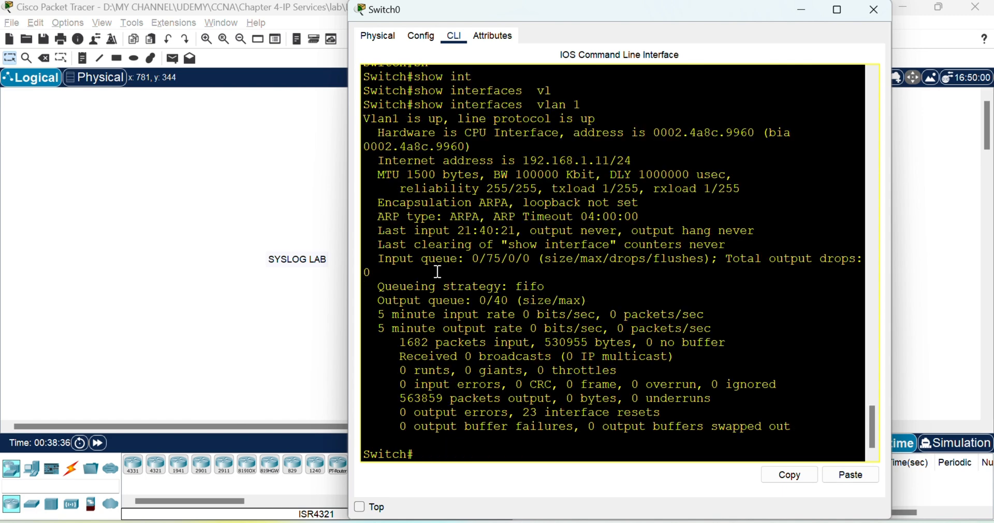
pyautogui.write('ping')
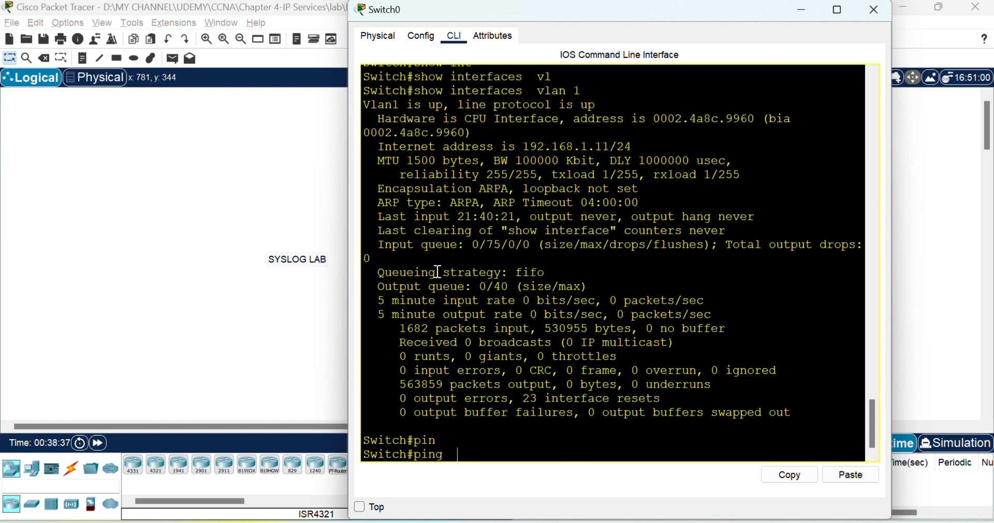
pyautogui.write('192.168.1.2')
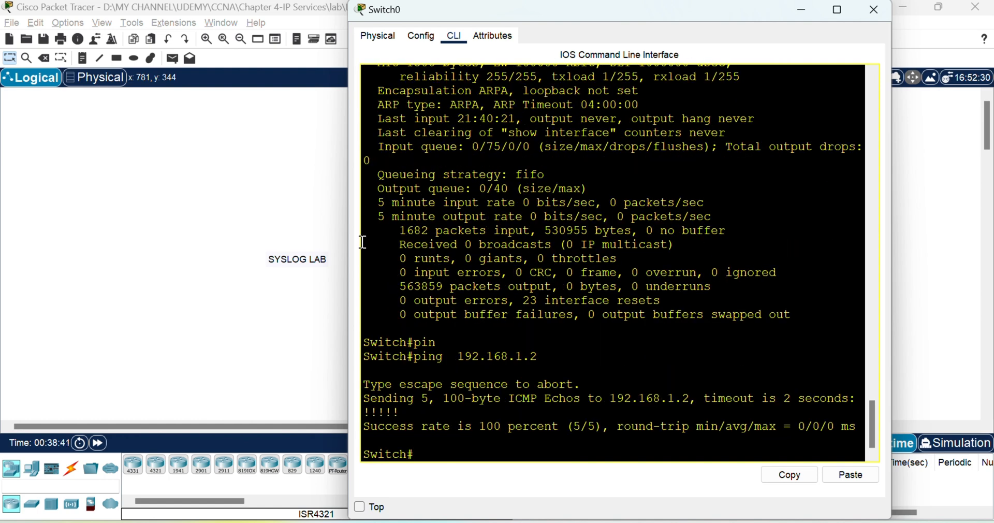
pyautogui.click(873, 9)
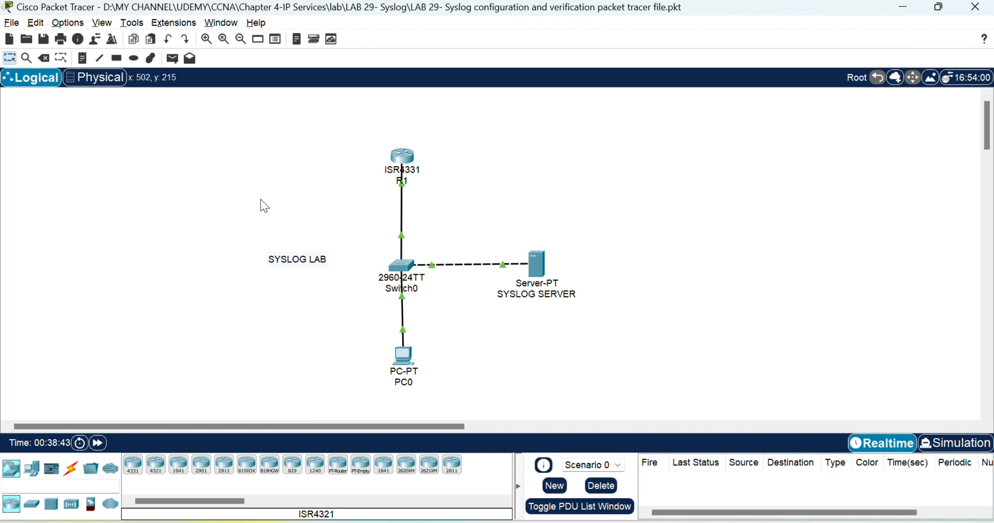
pyautogui.moveTo(702, 336)
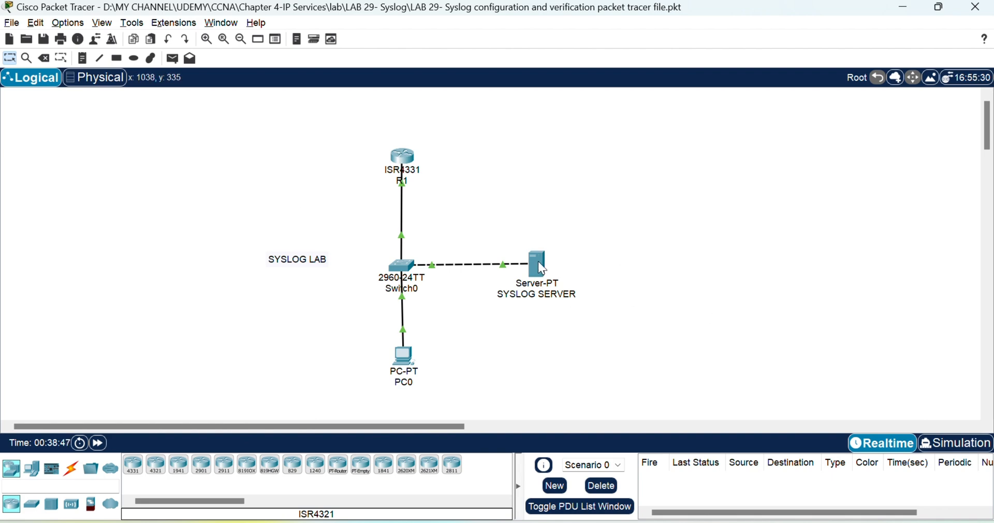
pyautogui.moveTo(540, 263)
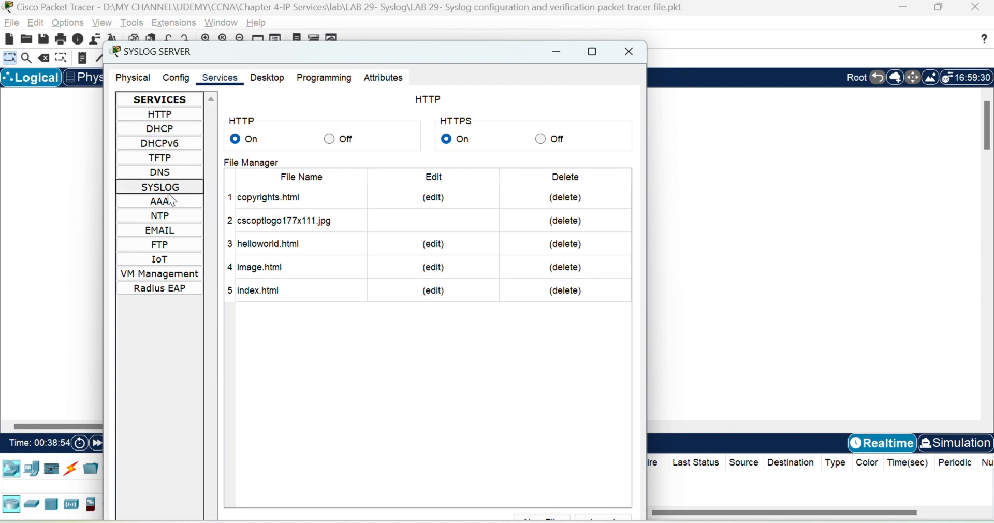
# Confirm the SYSLOG SERVER's Syslog service is On with an empty log, then close it
pyautogui.click(159, 187)
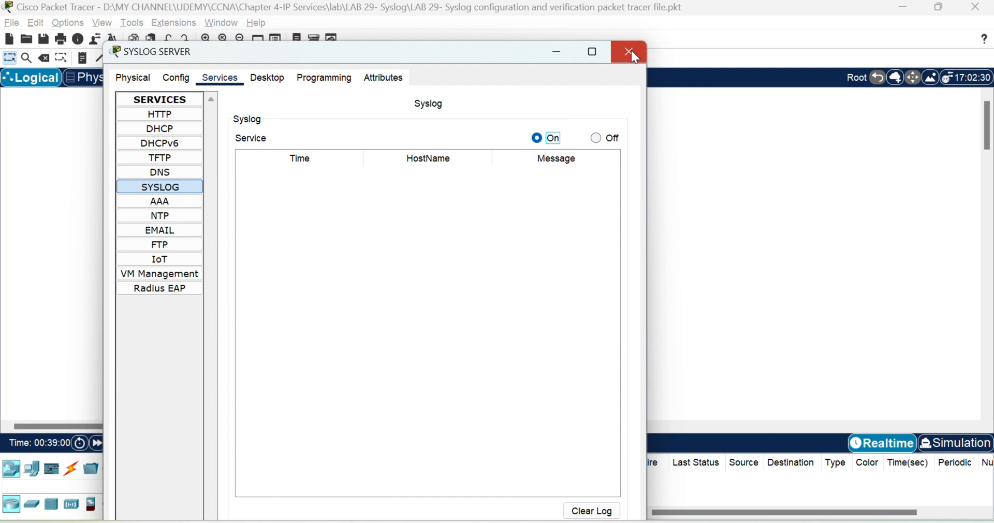
pyautogui.click(627, 52)
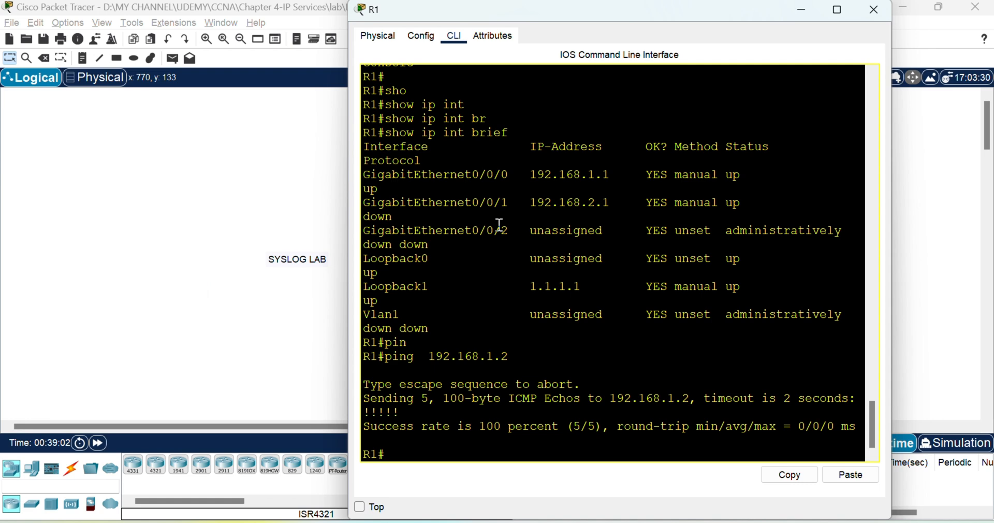
# Run show ntp status on R1, showing sync to 192.168.1.2 at stratum 2
pyautogui.write('show')
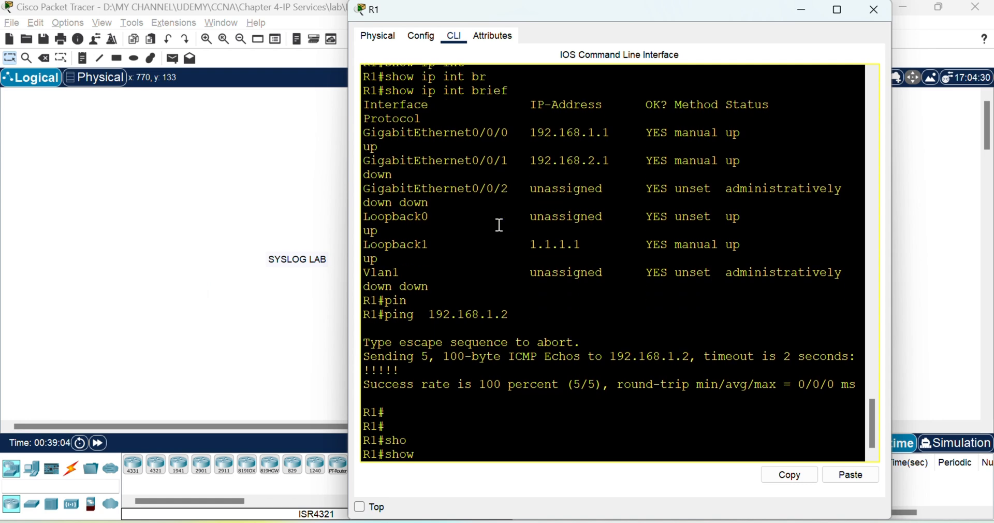
pyautogui.write('show ntp status')
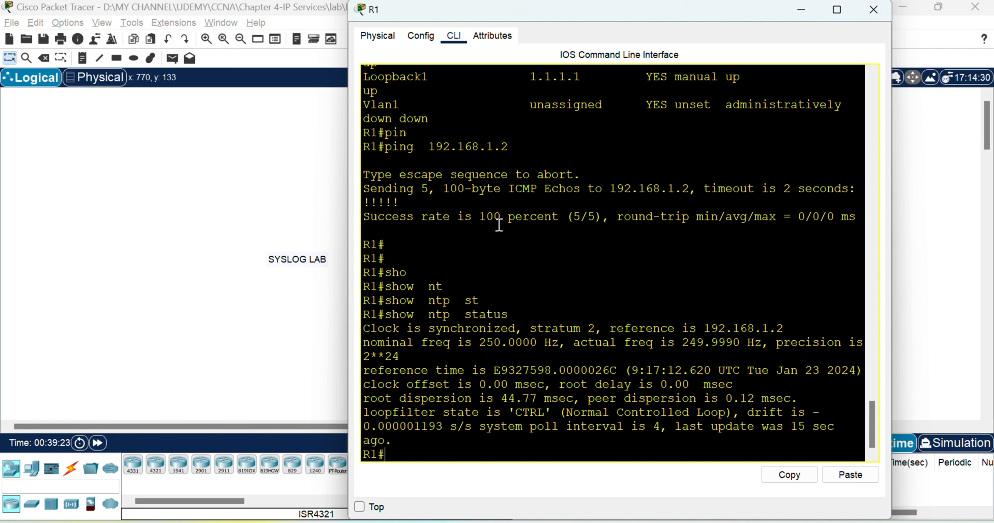
pyautogui.click(874, 9)
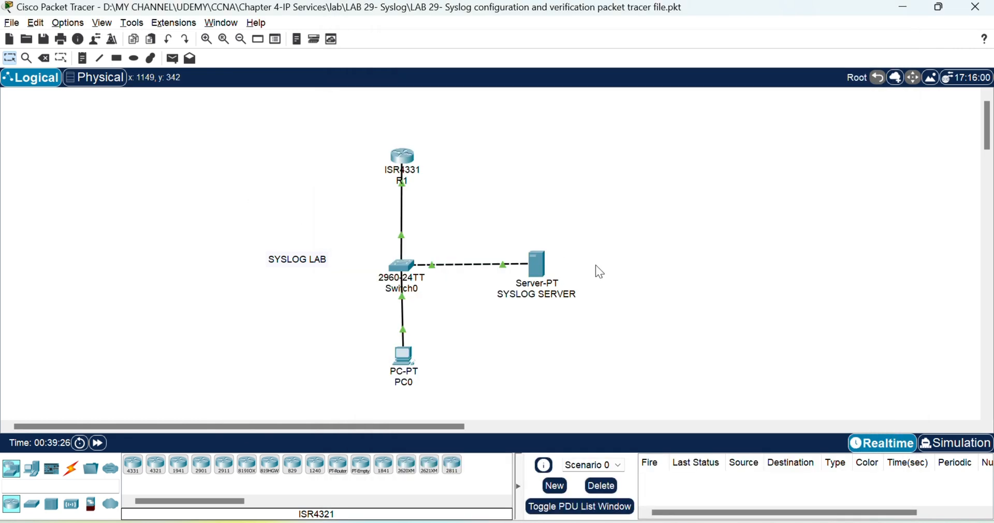
pyautogui.moveTo(519, 247)
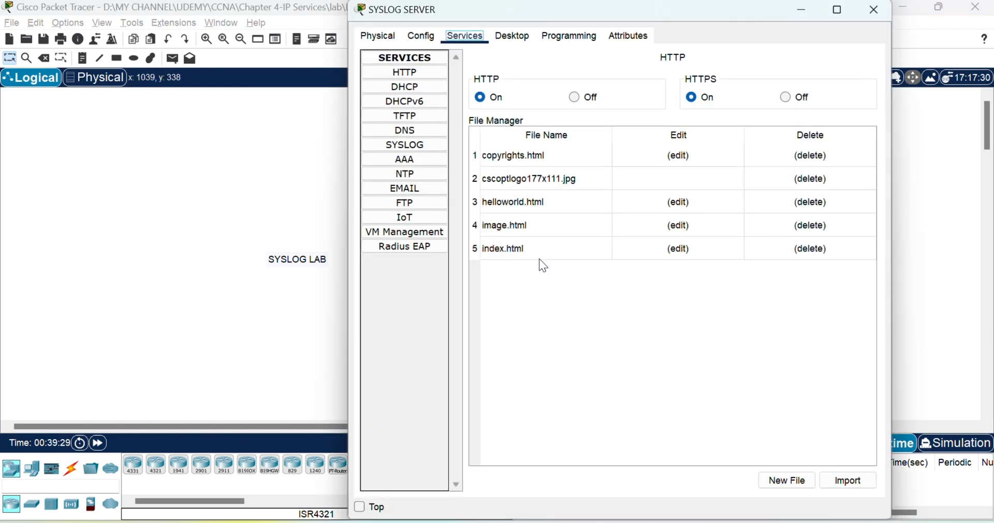
pyautogui.click(404, 144)
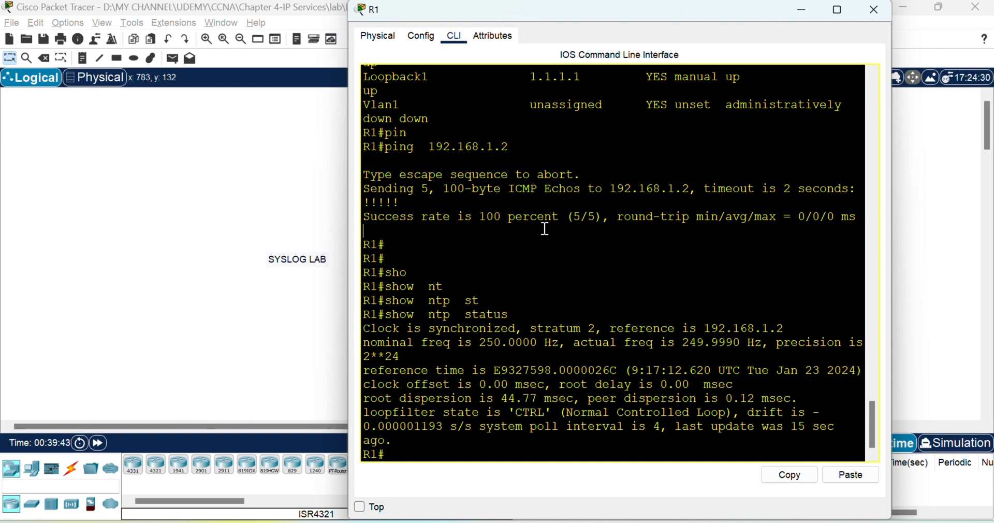
# Configure R1 with logging 192.168.1.2, logging trap debugging and logging on
pyautogui.press('enter')
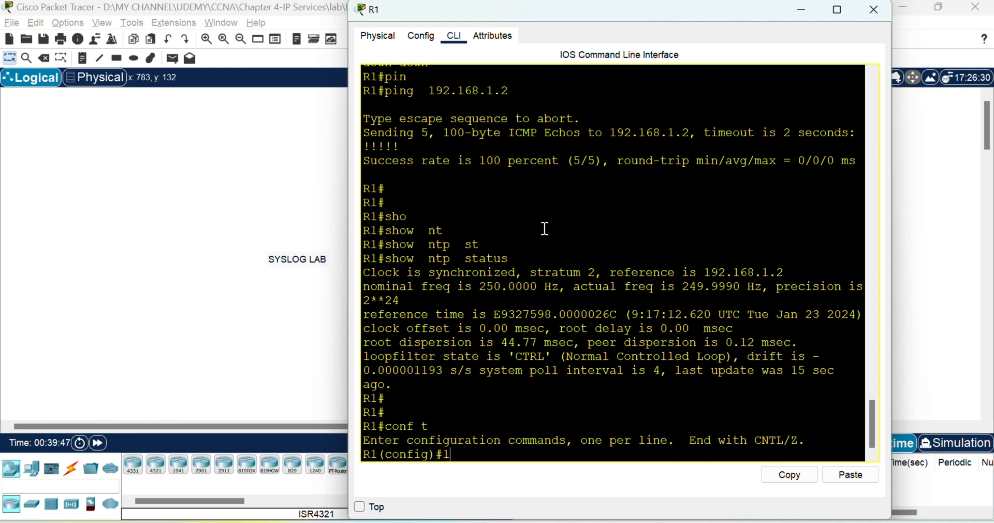
pyautogui.write('logging 1')
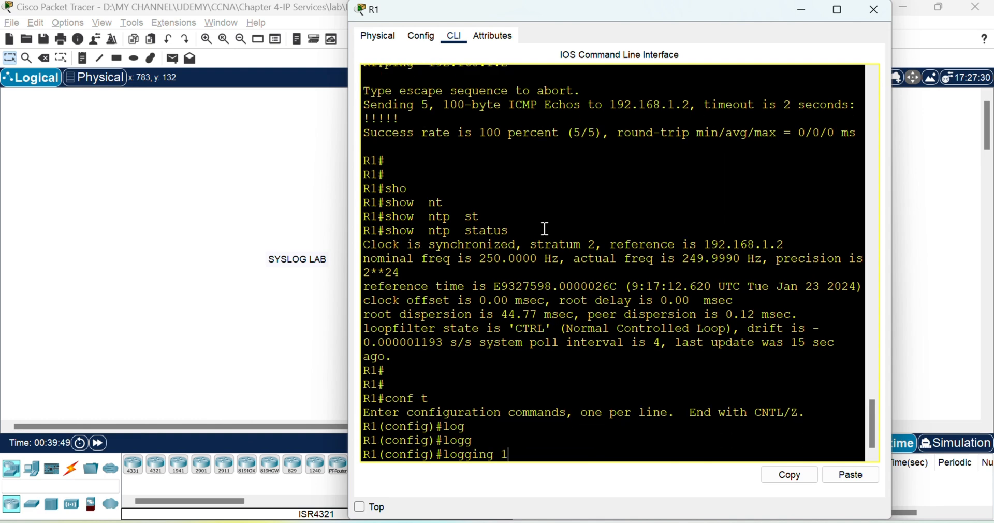
pyautogui.write('92.16')
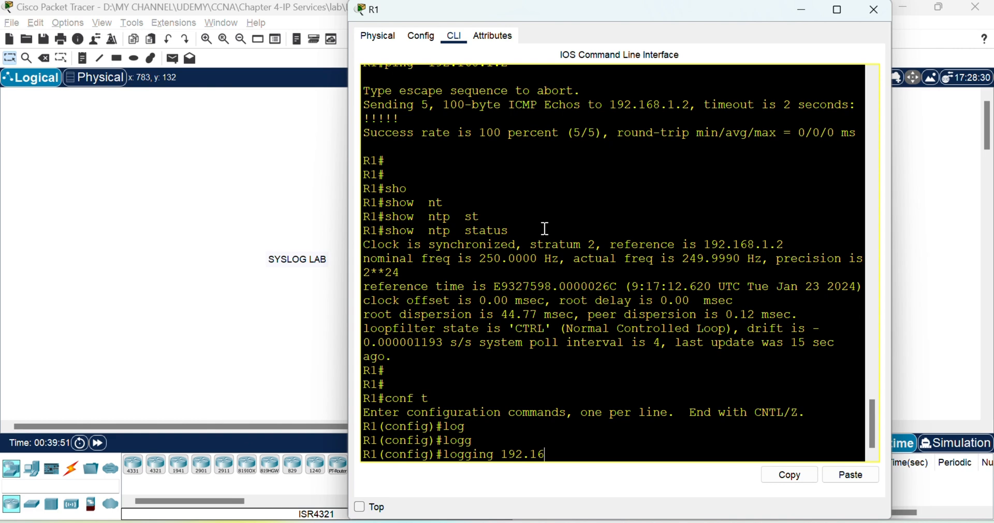
pyautogui.write('8.1.')
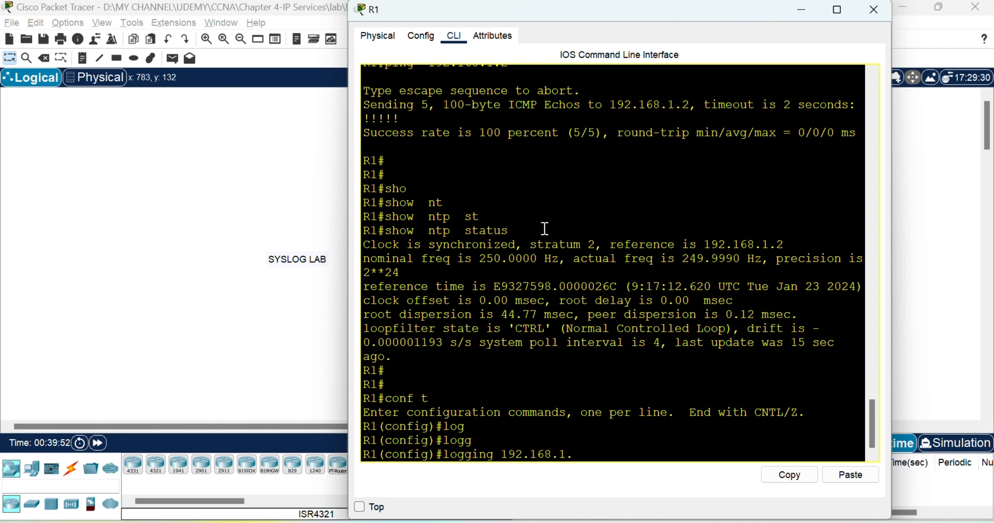
pyautogui.write('2')
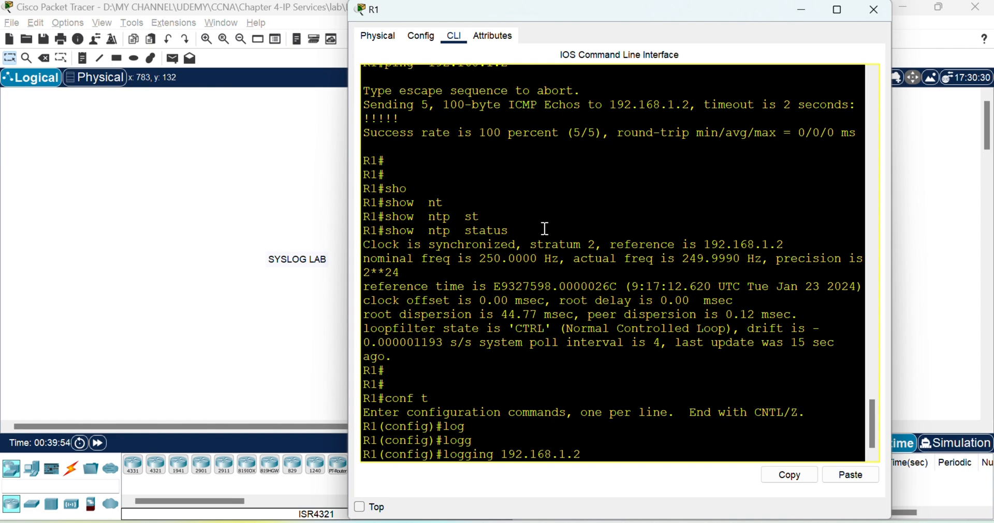
pyautogui.press('enter')
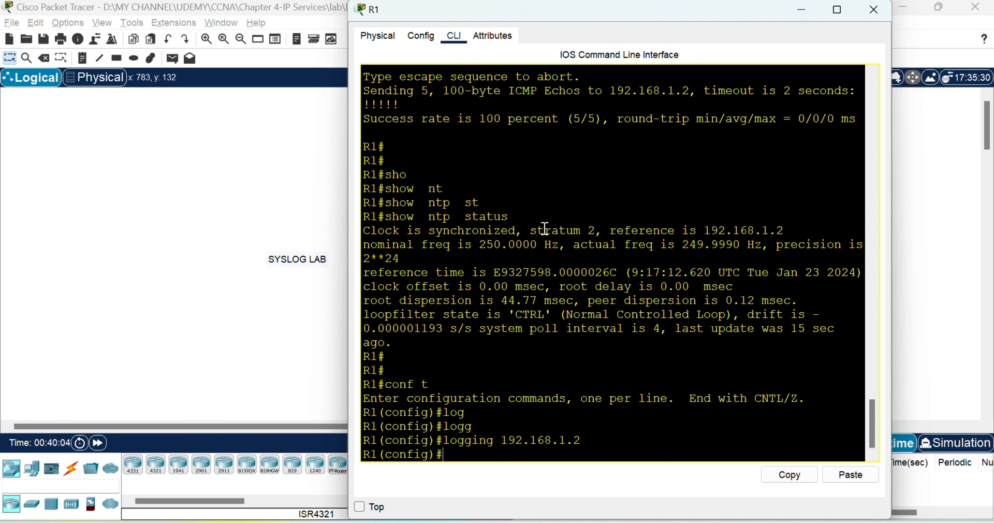
pyautogui.write('logging trap debugging')
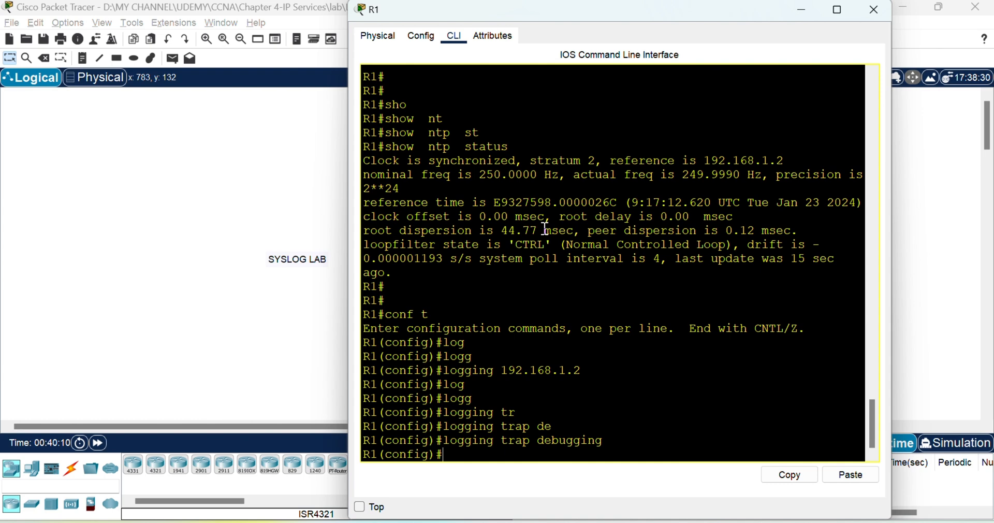
pyautogui.write('log')
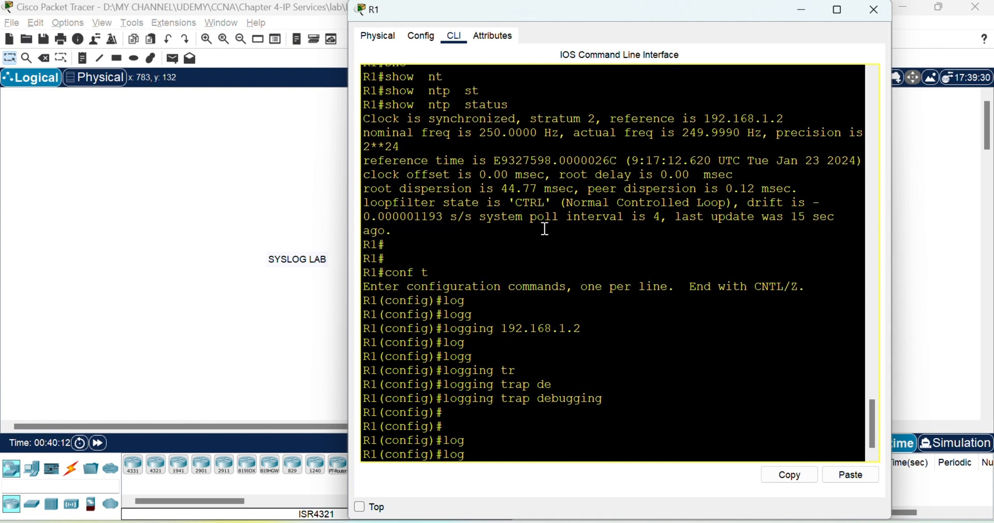
pyautogui.write('logging on')
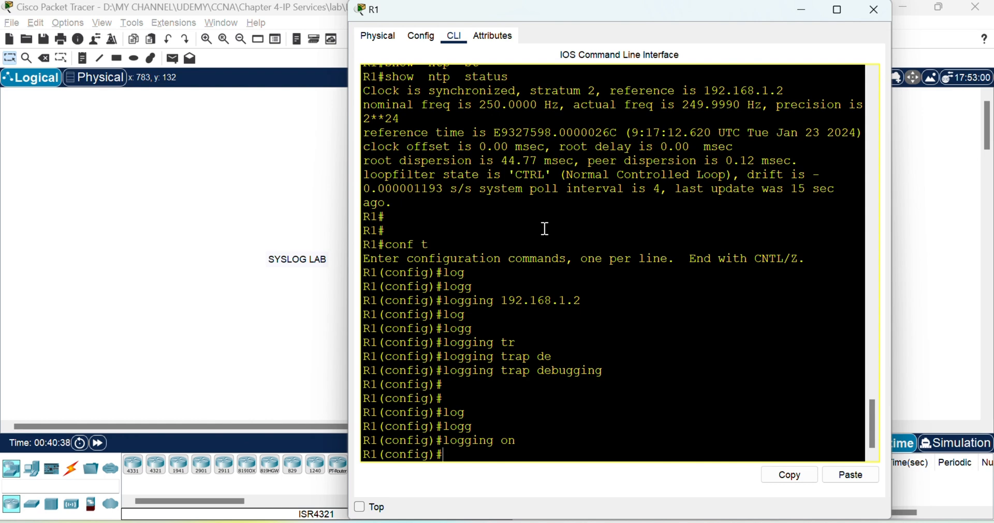
# Shut down and re-enable Loopback1 on R1, then view the SYSLOG SERVER log
pyautogui.write('interface')
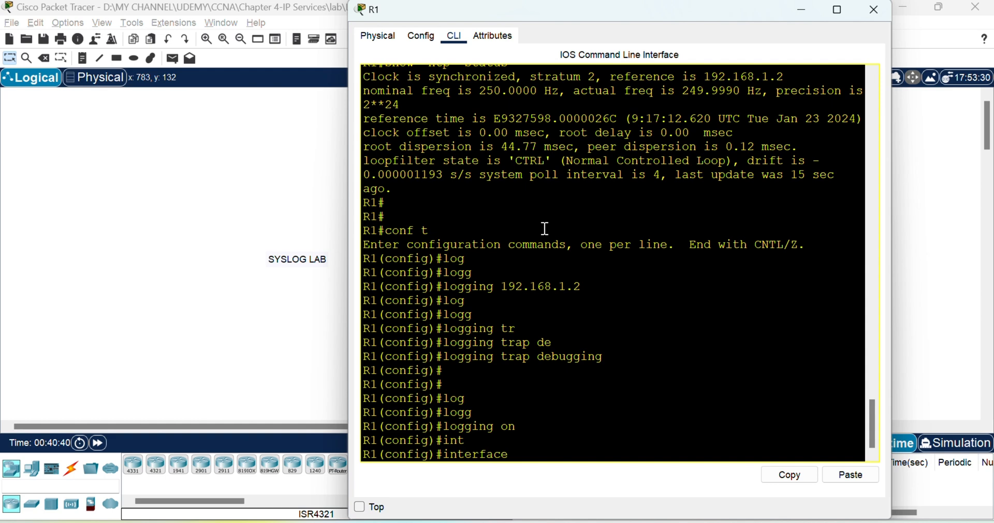
pyautogui.write('shutdown')
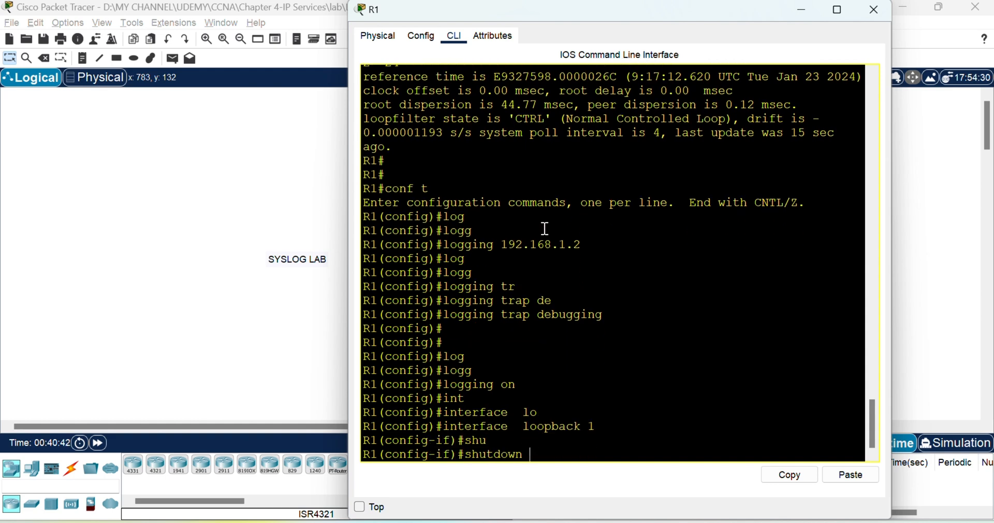
pyautogui.write('no')
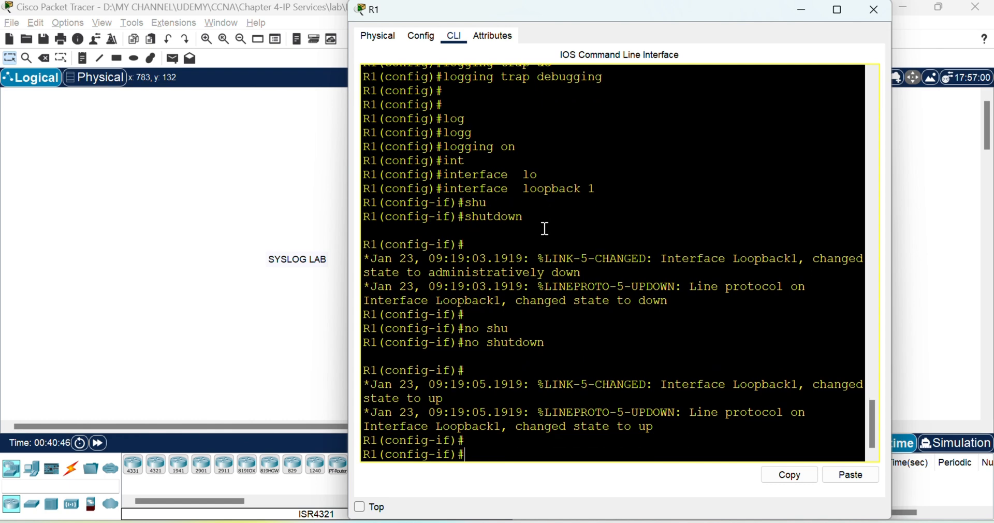
pyautogui.click(872, 10)
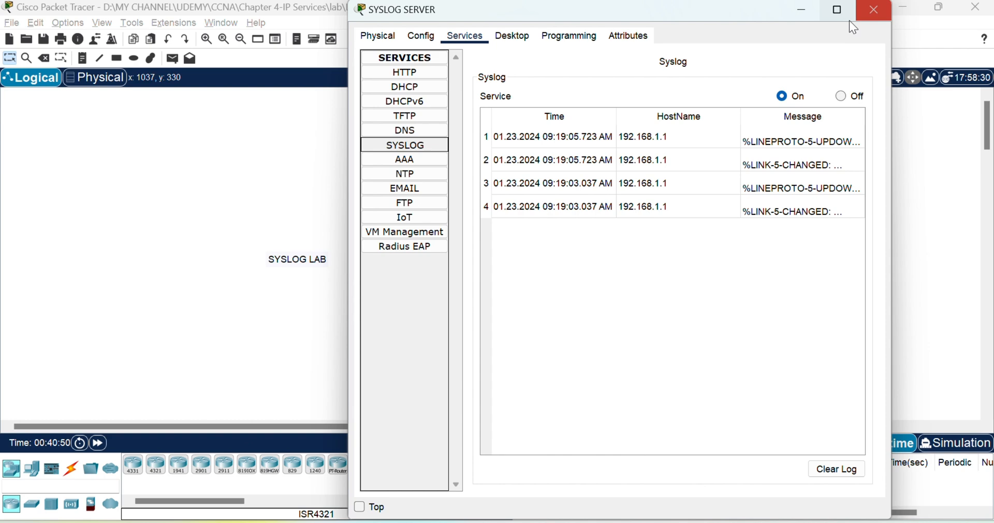
# Maximize the SYSLOG SERVER window to read R1's four entries, then close it
pyautogui.click(836, 10)
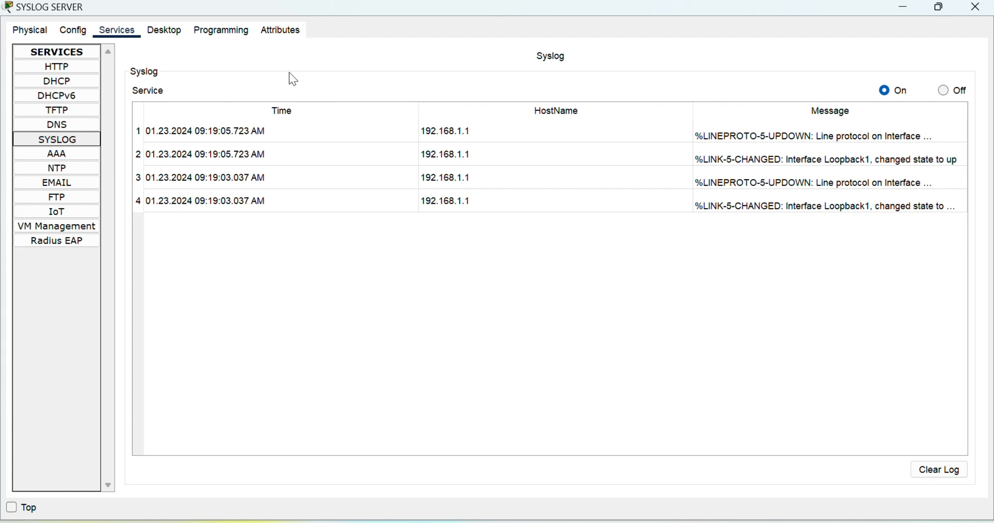
pyautogui.moveTo(392, 164)
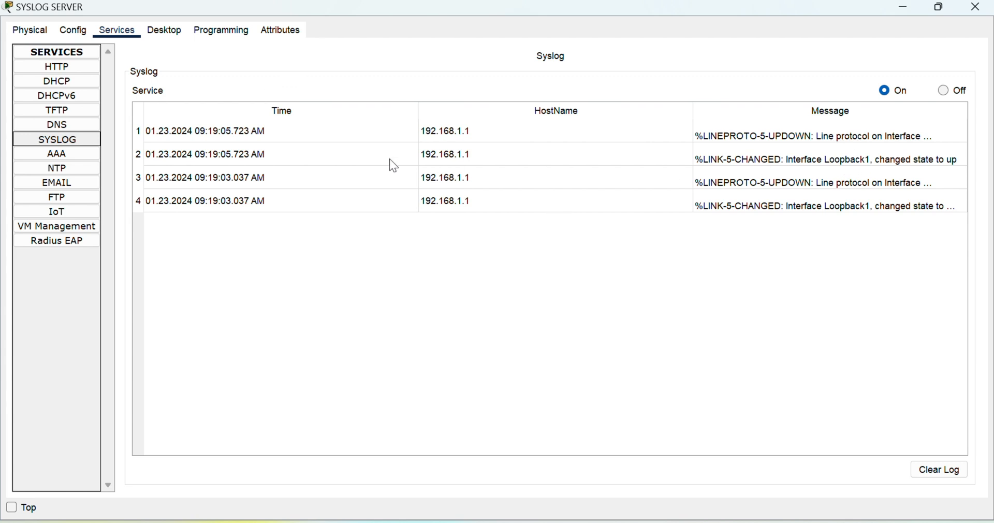
pyautogui.moveTo(469, 141)
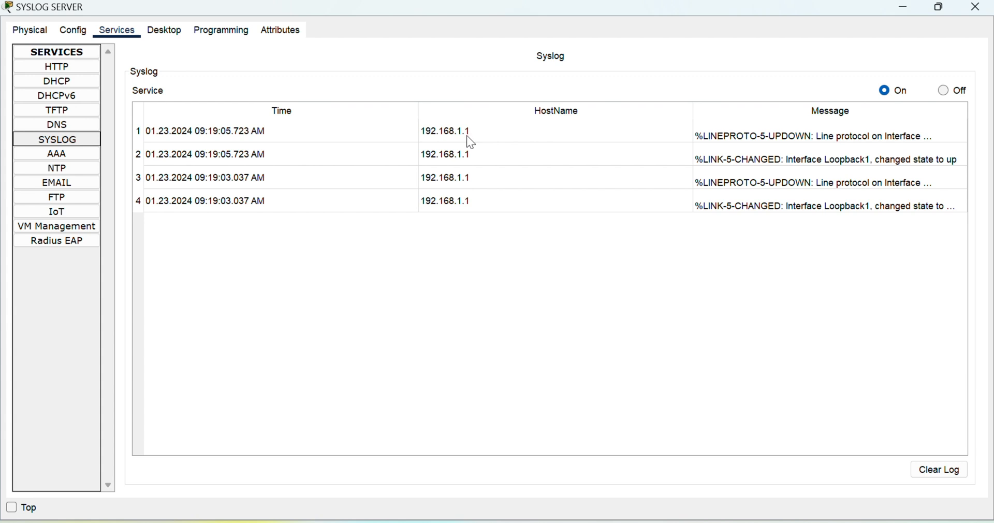
pyautogui.moveTo(468, 201)
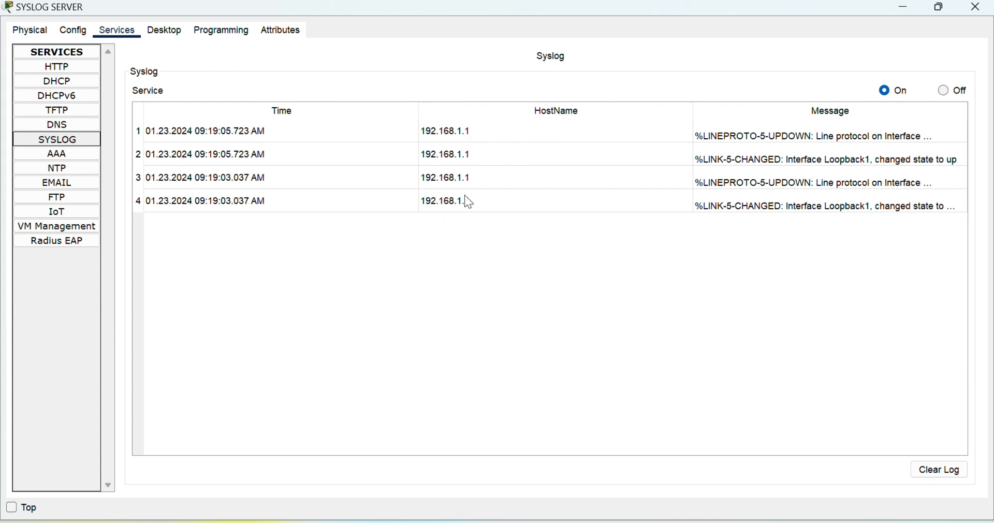
pyautogui.moveTo(198, 146)
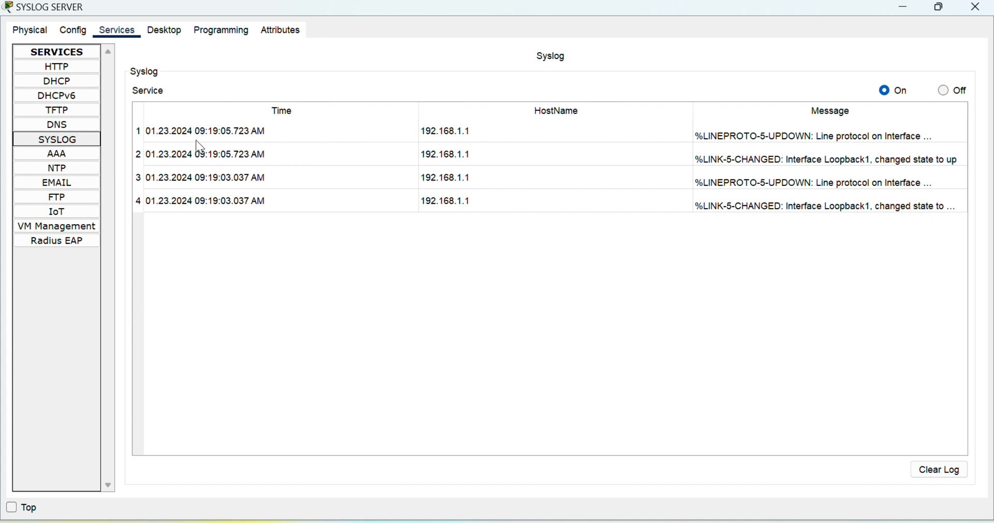
pyautogui.moveTo(207, 212)
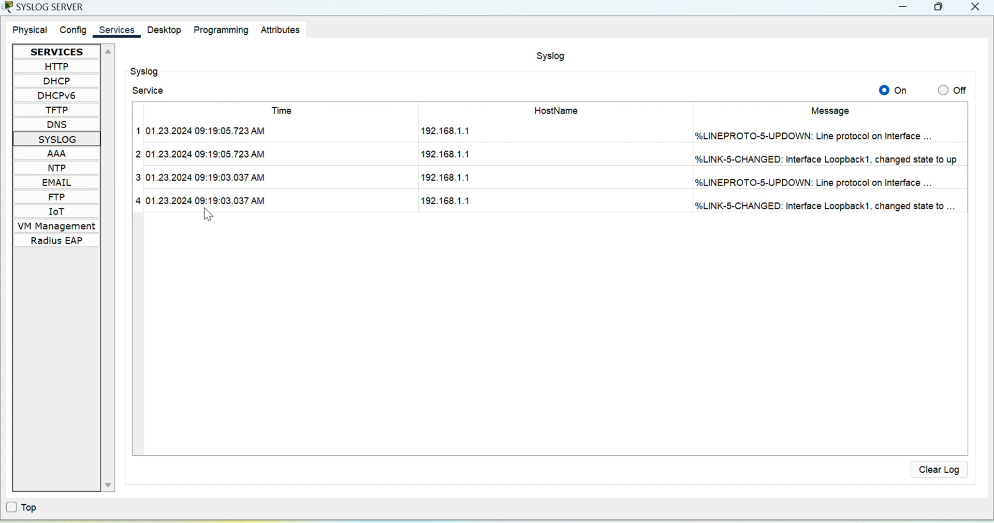
pyautogui.click(974, 6)
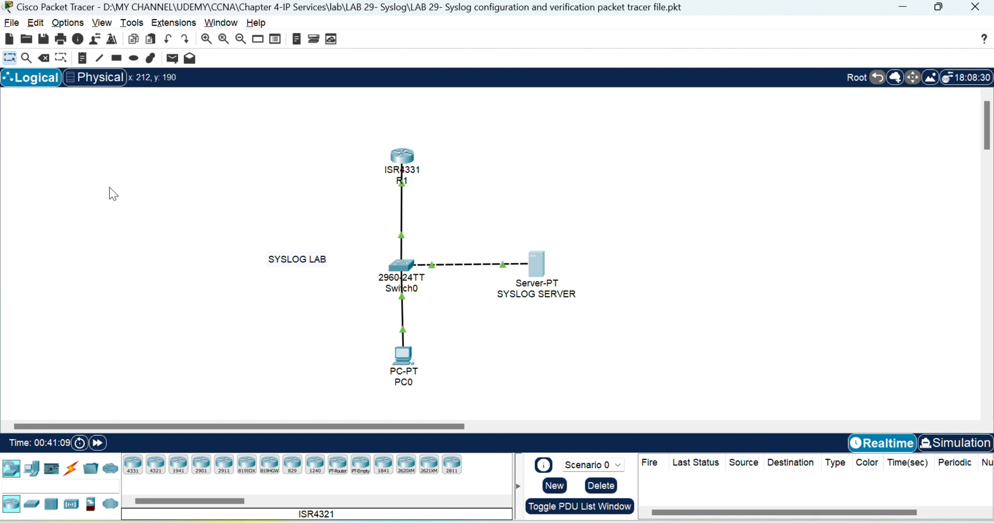
pyautogui.moveTo(420, 298)
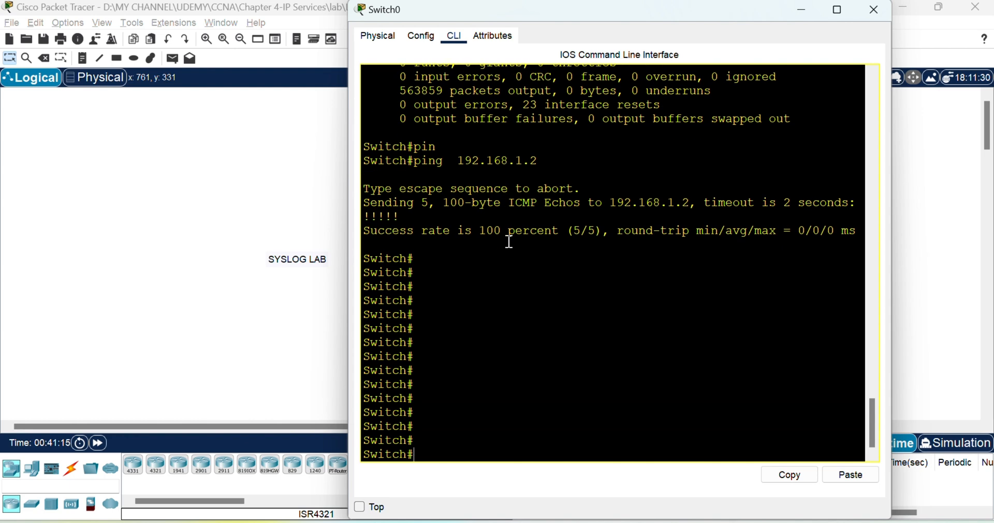
# Give Switch0 logging 192.168.1.2, logging on, trap debugging, then enter interface FastEthernet 0/3
pyautogui.write('logging')
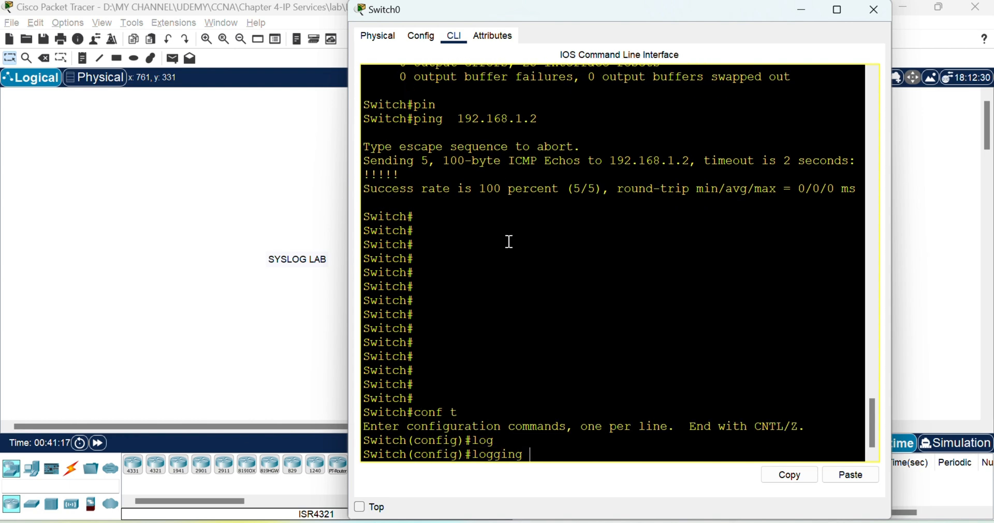
pyautogui.write('192.168.12')
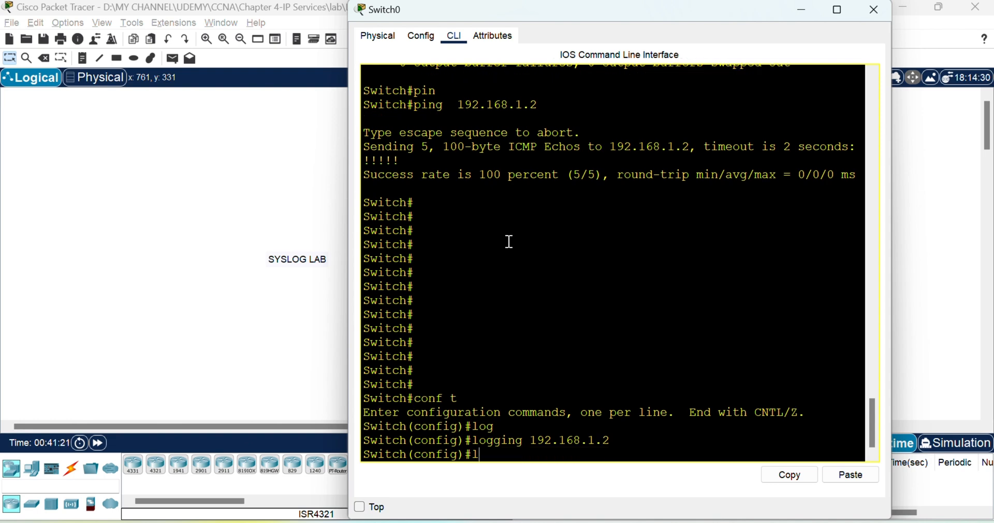
pyautogui.write('logging on')
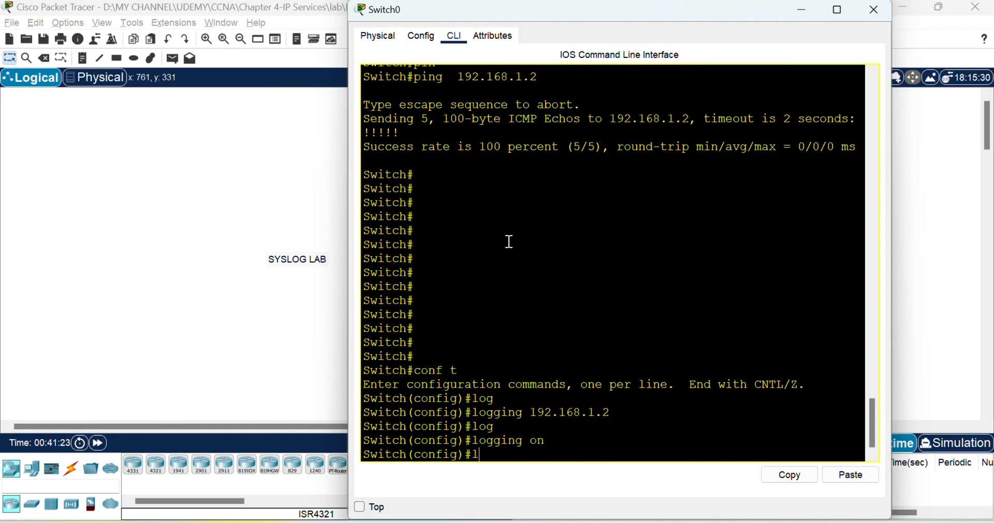
pyautogui.write('ogging trap debugging')
pyautogui.write('interface  vl')
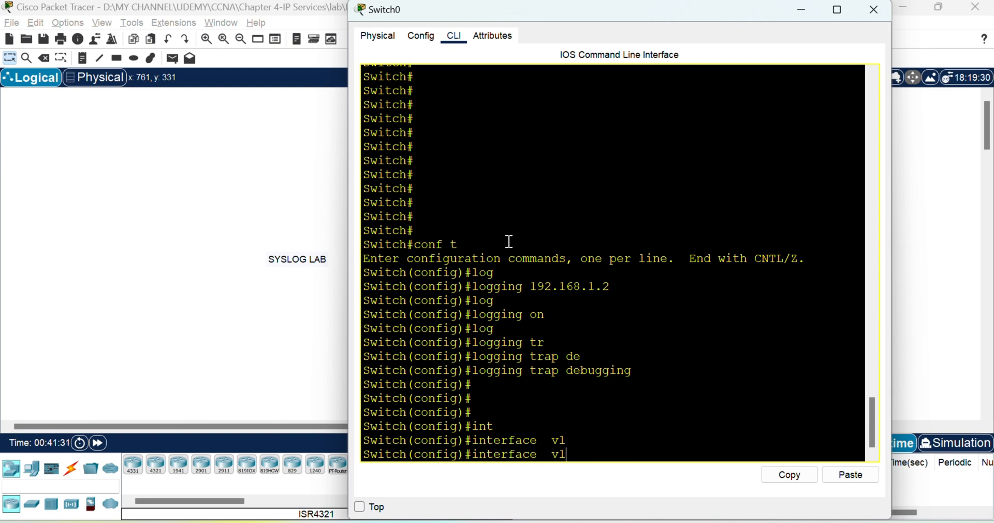
pyautogui.write('interface fastEthernet 0/3')
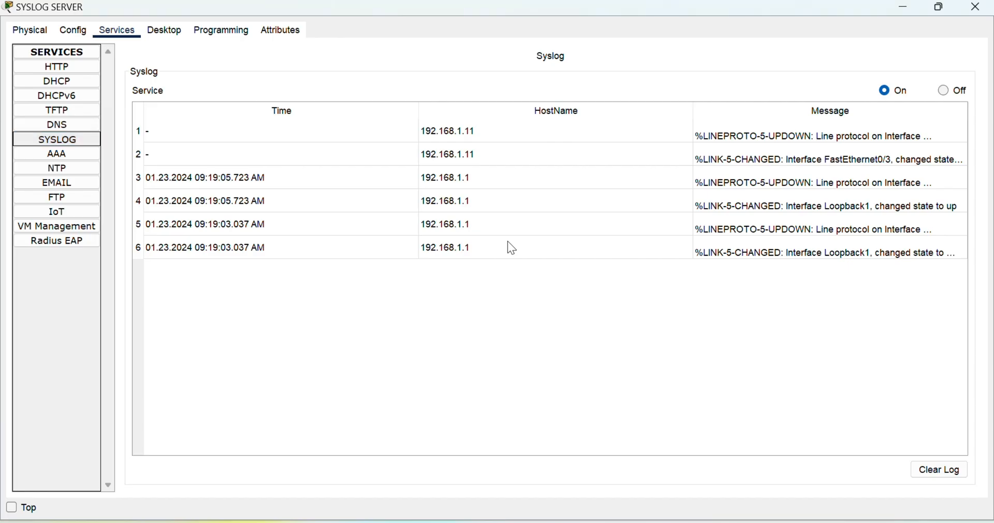
pyautogui.moveTo(818, 164)
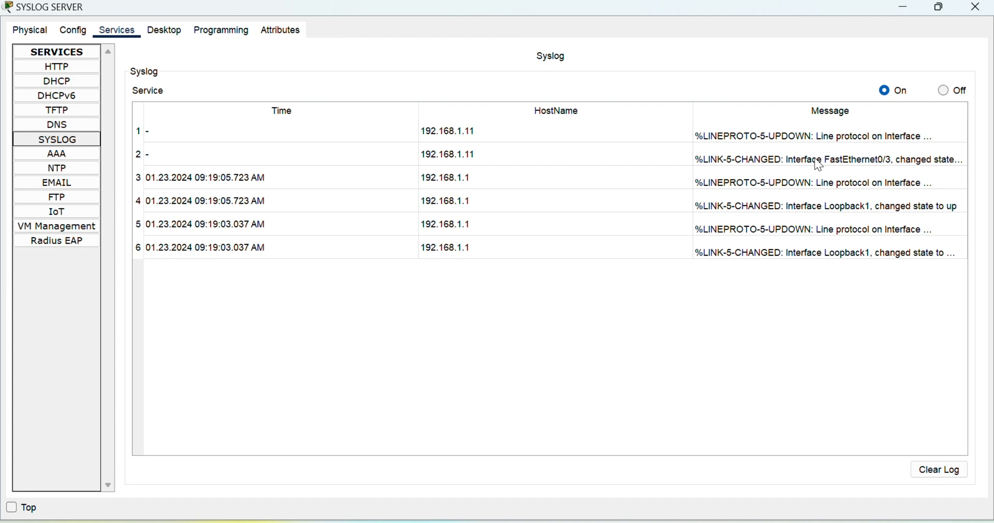
pyautogui.moveTo(258, 154)
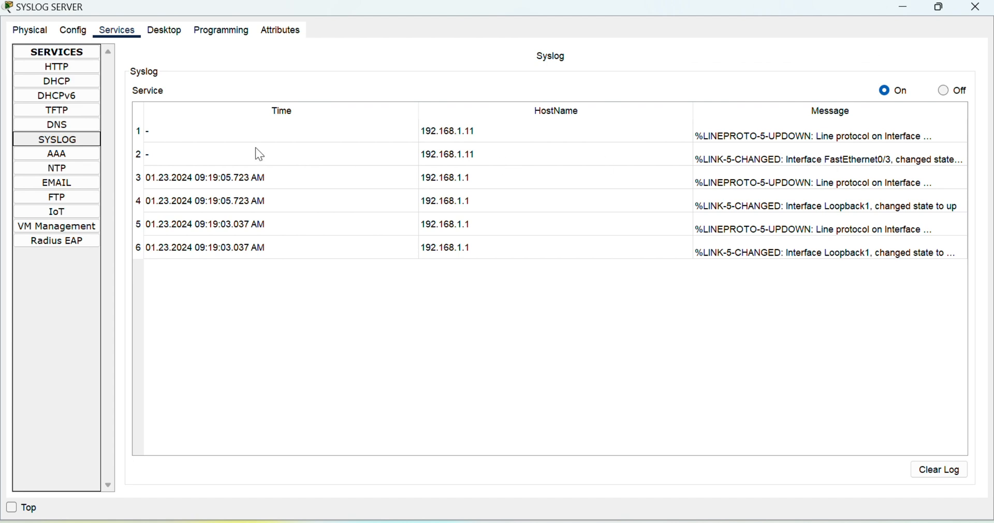
pyautogui.moveTo(233, 140)
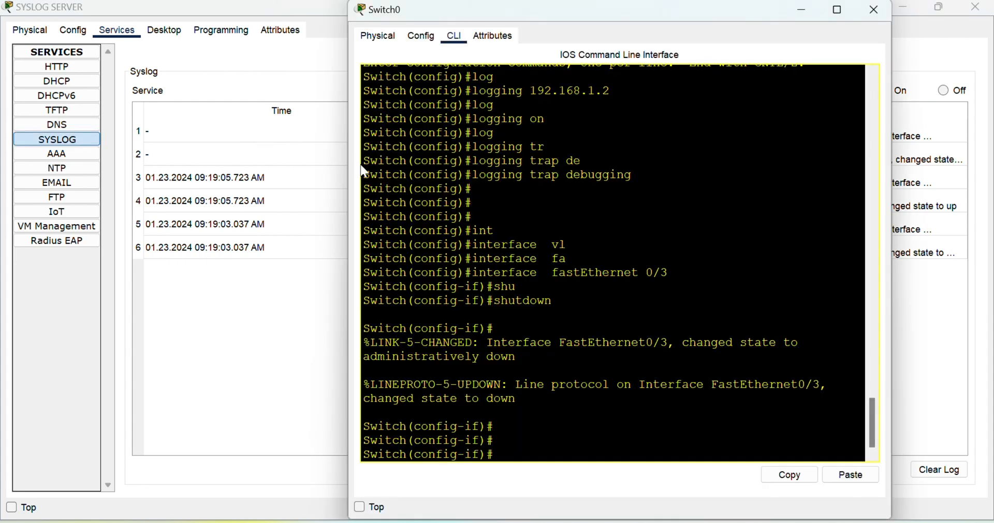
# Enter 'service timestamps debug datetime msec' on Switch0 in global config
pyautogui.write('exit')
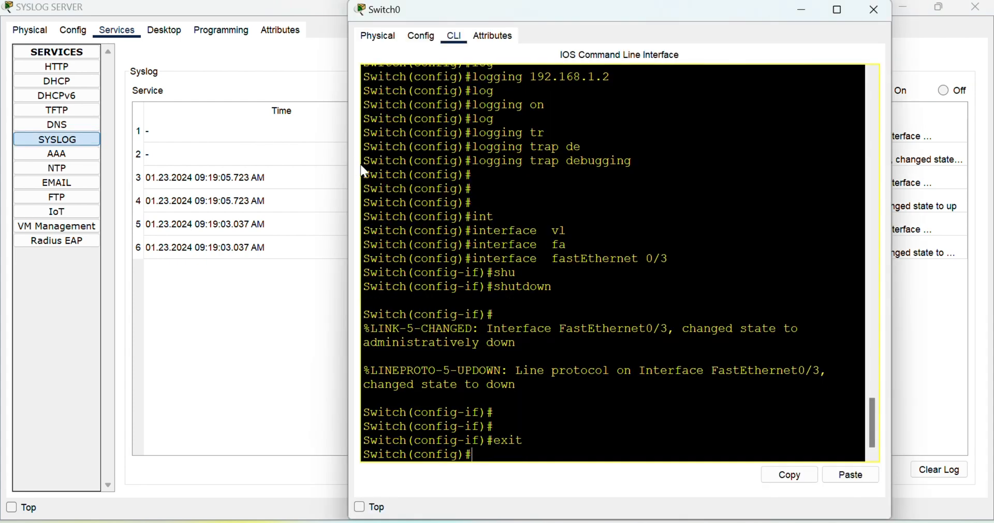
pyautogui.write('se')
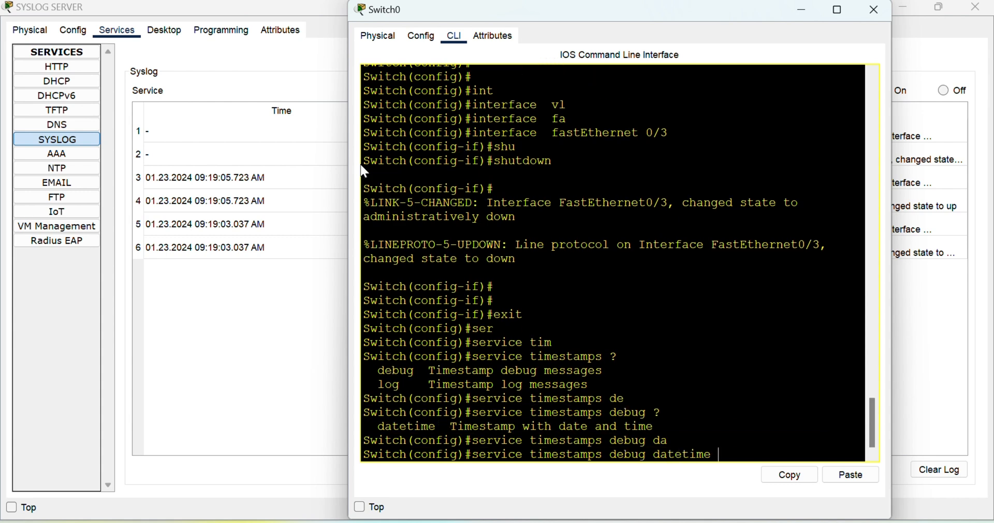
pyautogui.write('msec')
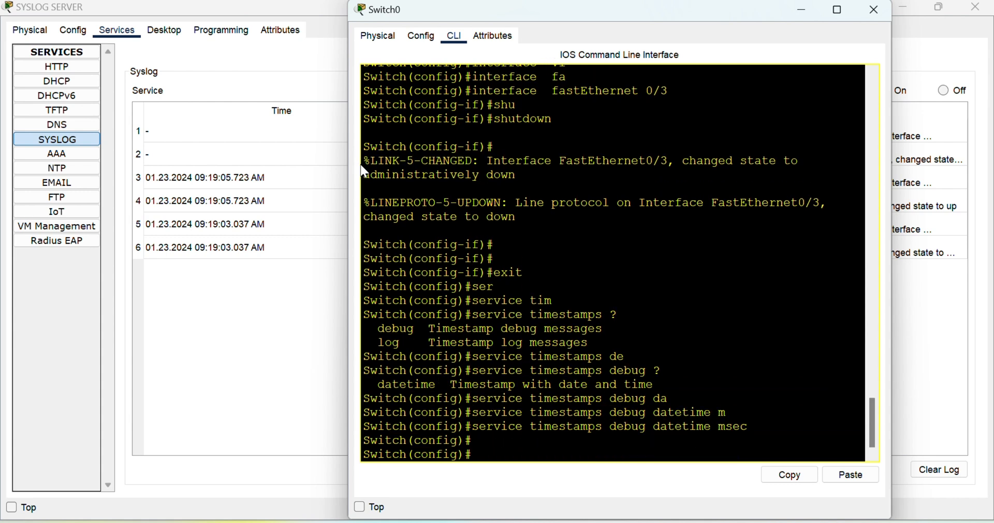
pyautogui.write('in')
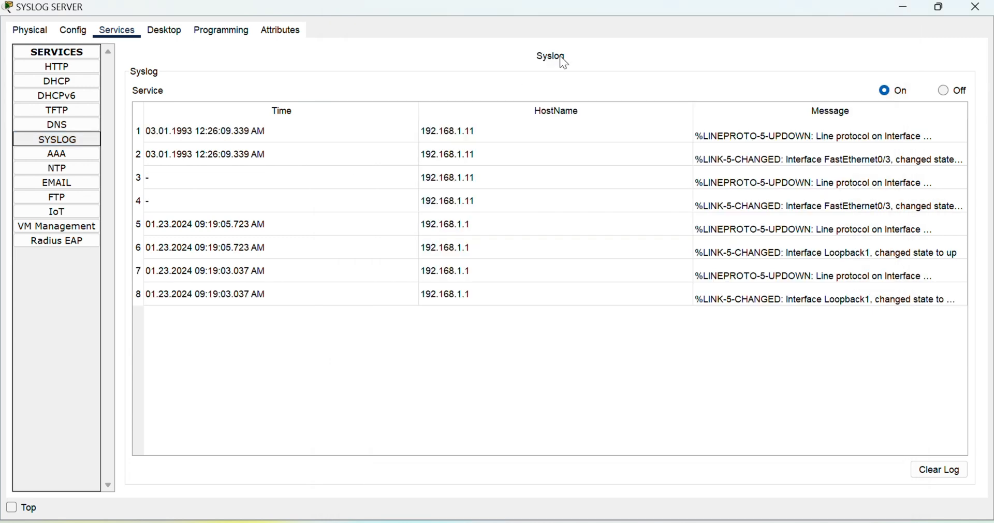
pyautogui.moveTo(206, 148)
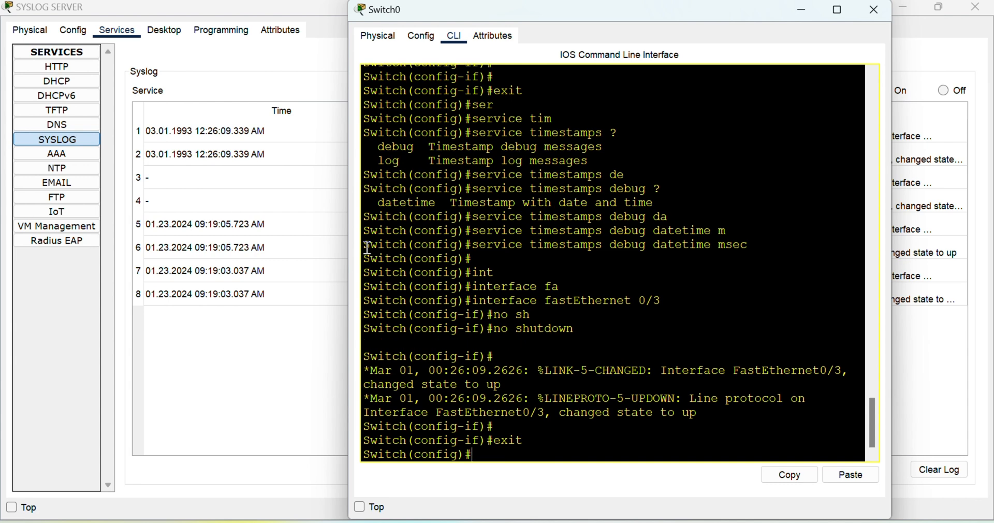
# Set Switch0's NTP server to 192.168.1.2 and return to the topology view
pyautogui.write('ntp server')
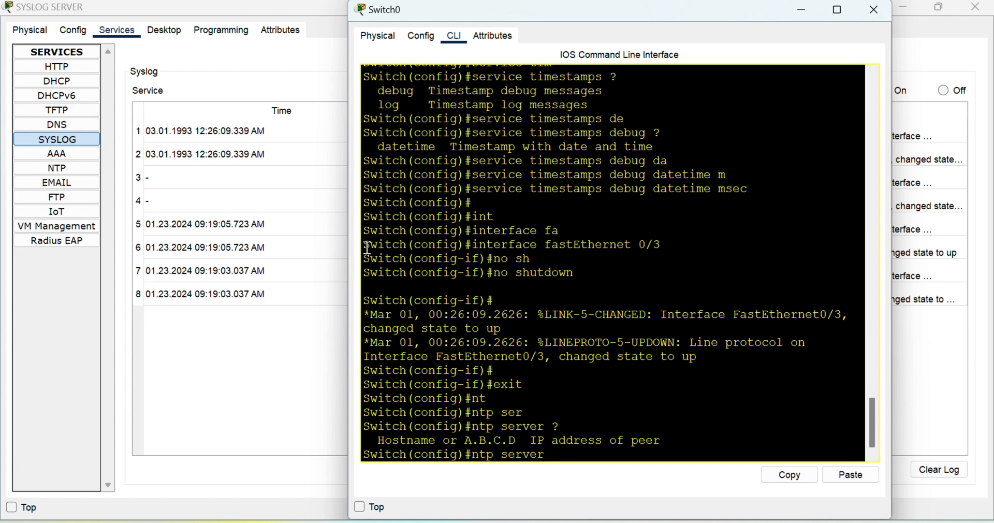
pyautogui.write('192.168')
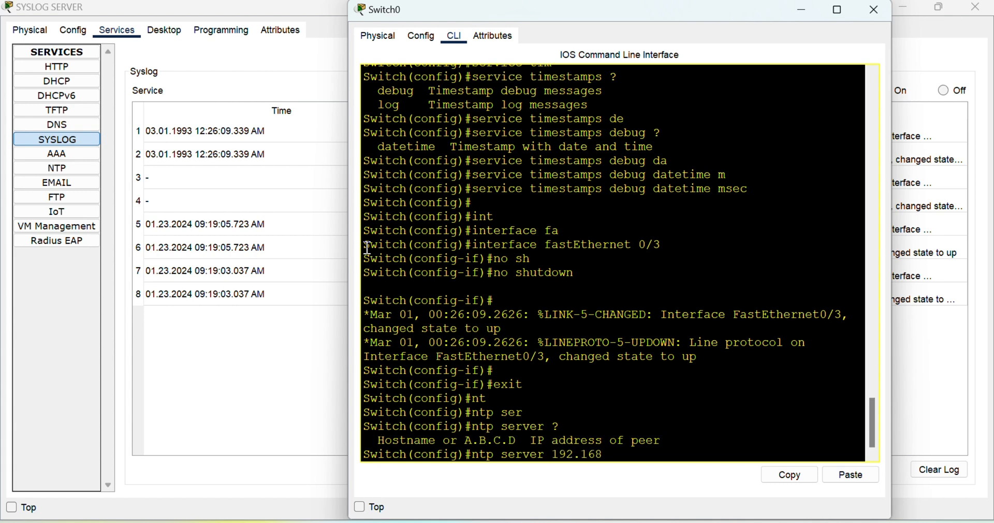
pyautogui.write('.1.2')
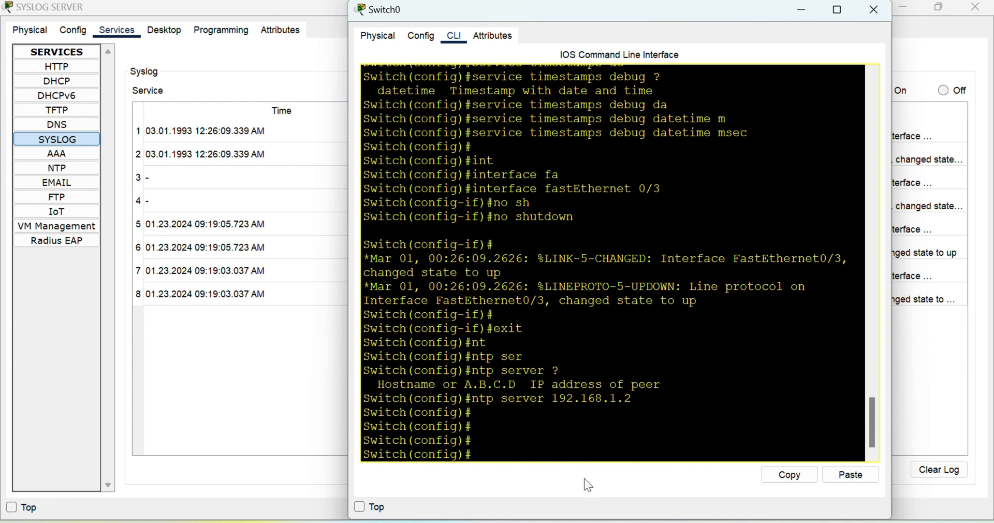
pyautogui.click(873, 9)
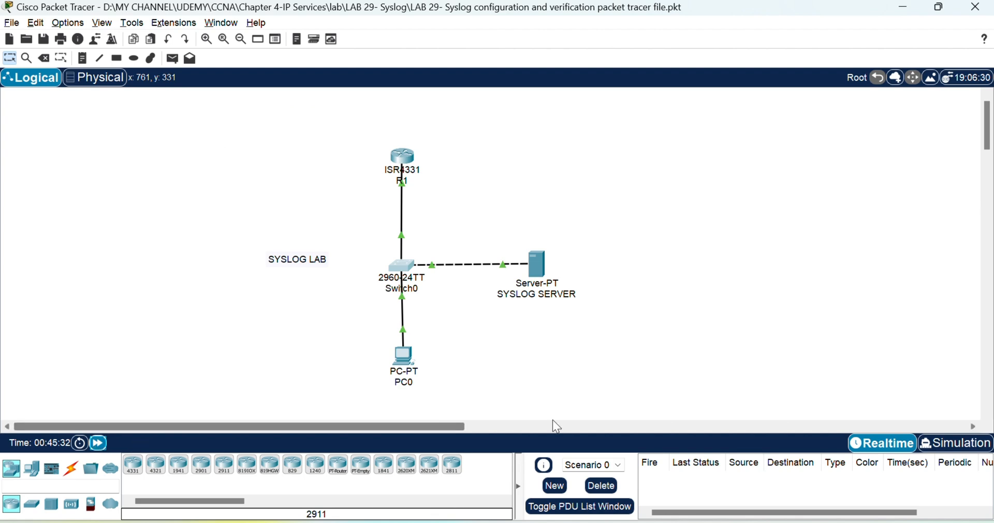
# Show Switch0's clock (Jan 23 2024), then shut and re-enable FastEthernet0/3
pyautogui.click(400, 264)
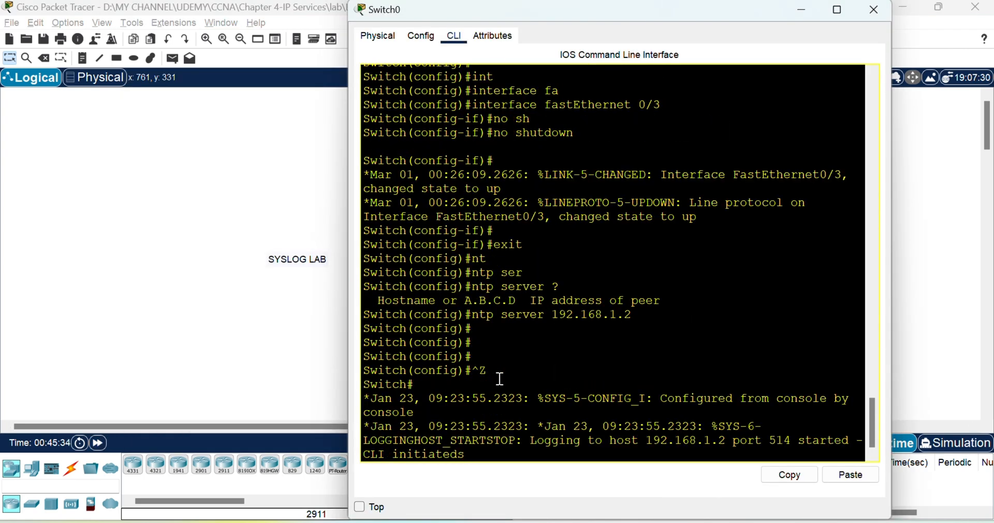
pyautogui.write('show  clock')
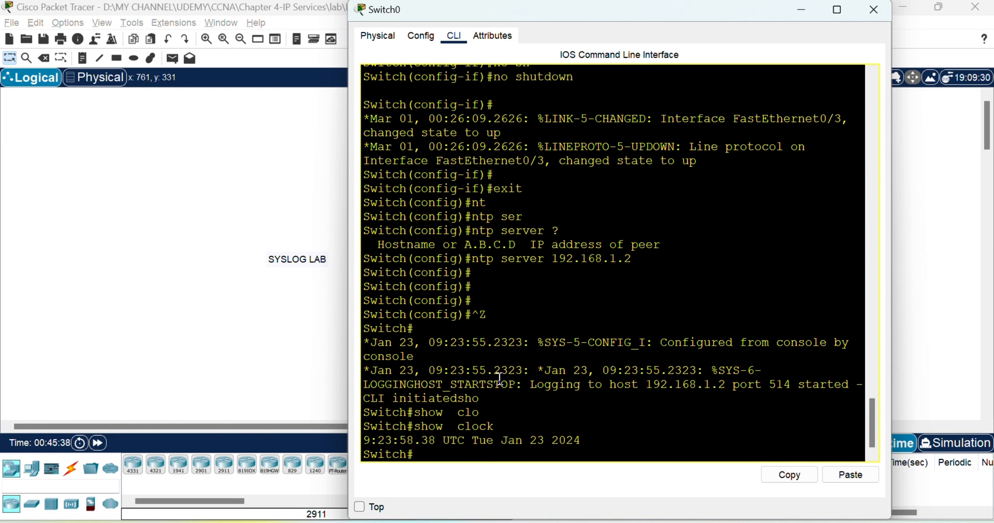
pyautogui.write('interface  fastEthernet 0/3')
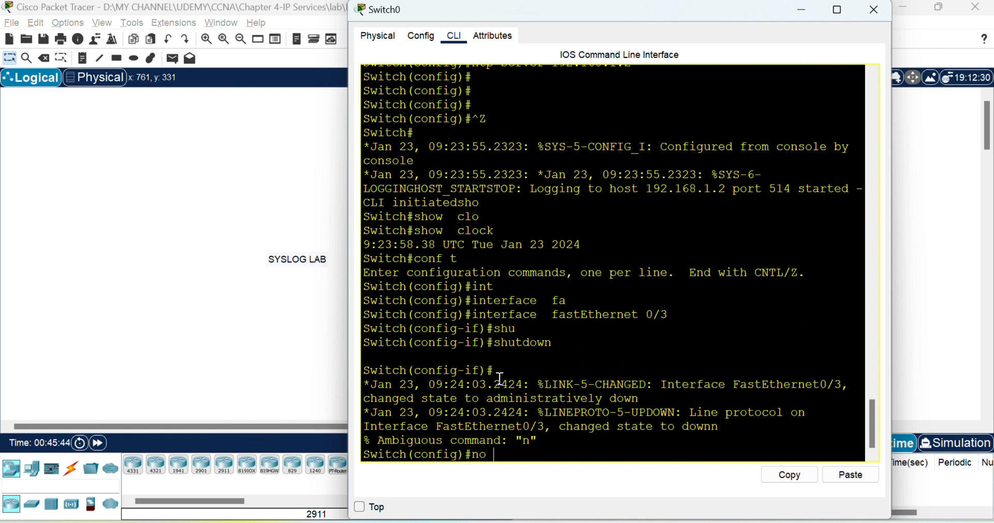
pyautogui.write('no shu')
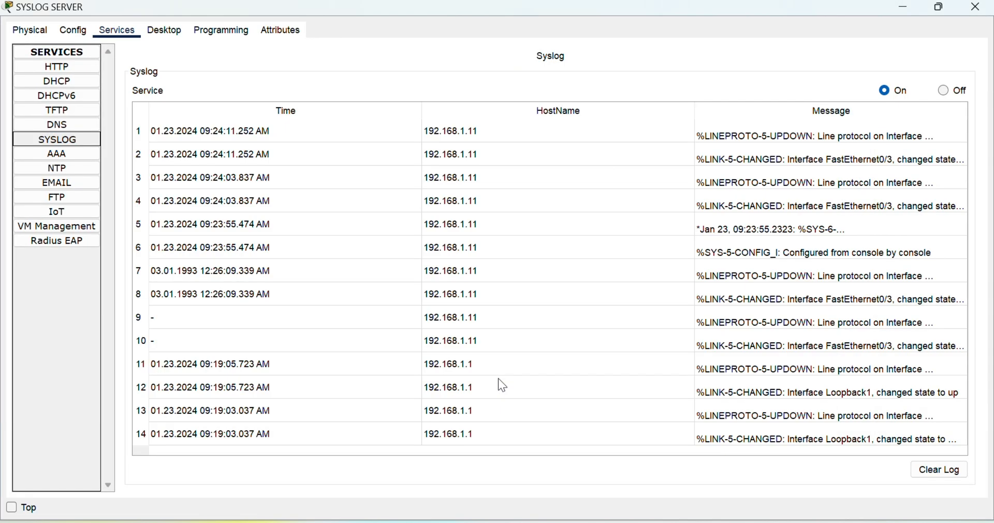
pyautogui.moveTo(284, 235)
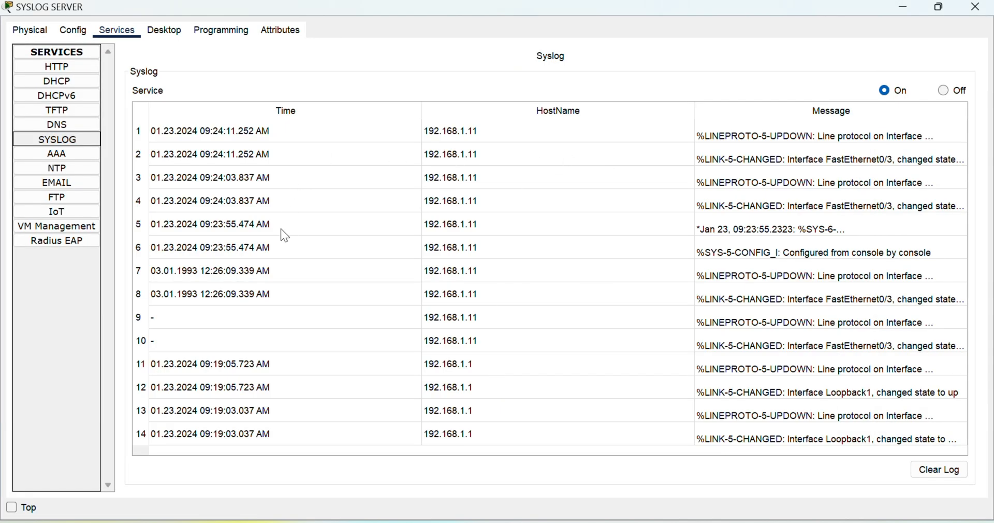
pyautogui.moveTo(205, 255)
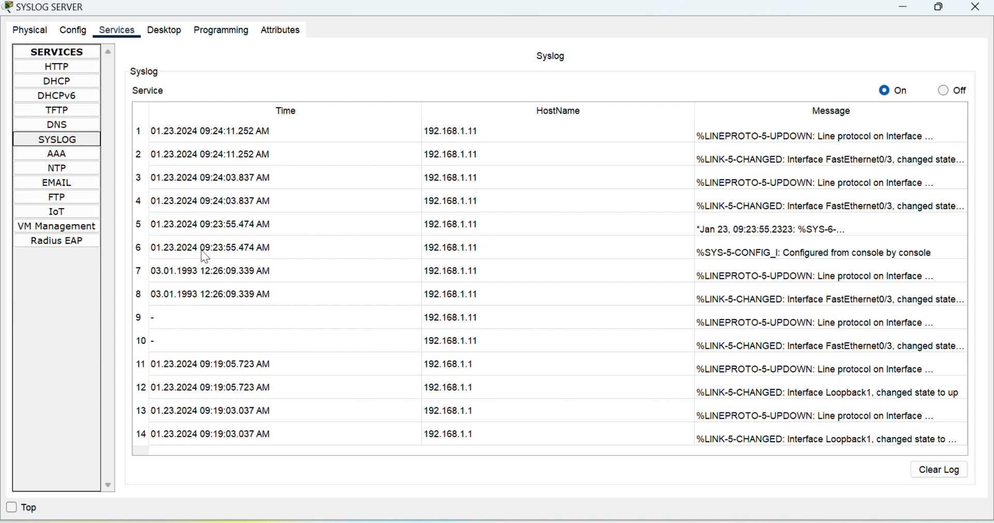
pyautogui.moveTo(228, 319)
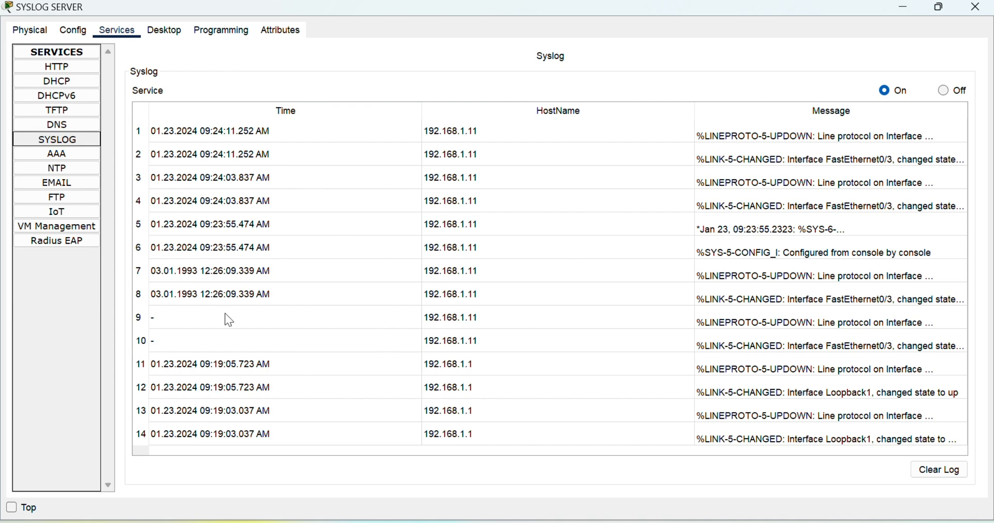
pyautogui.moveTo(200, 139)
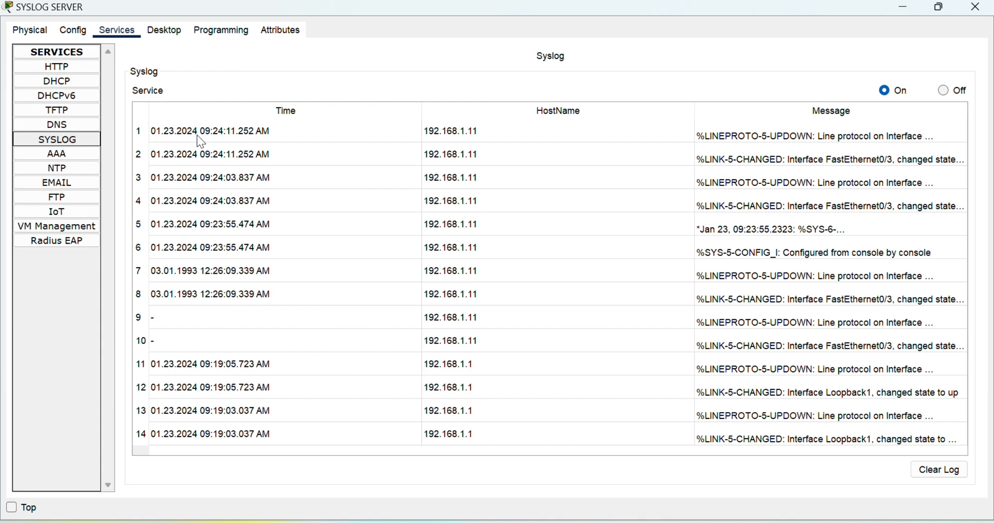
pyautogui.moveTo(184, 440)
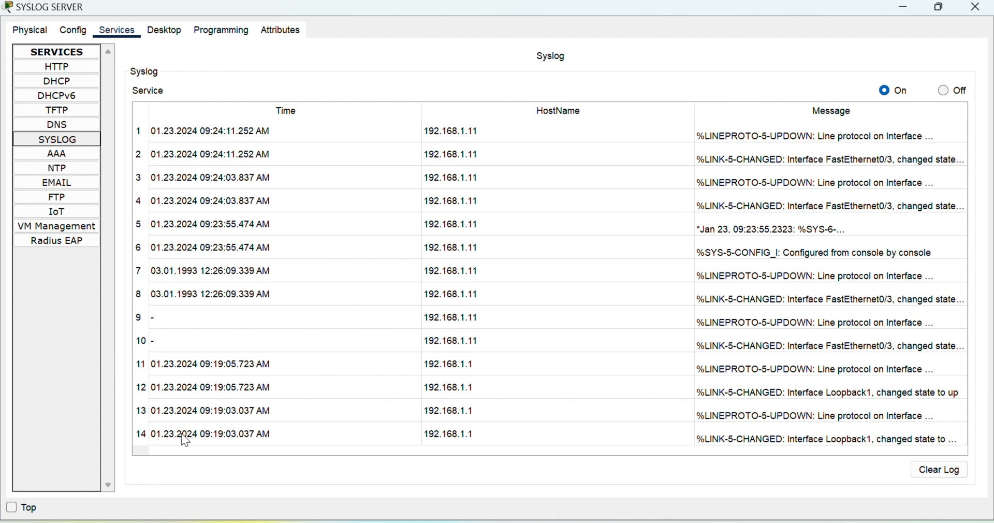
pyautogui.moveTo(221, 158)
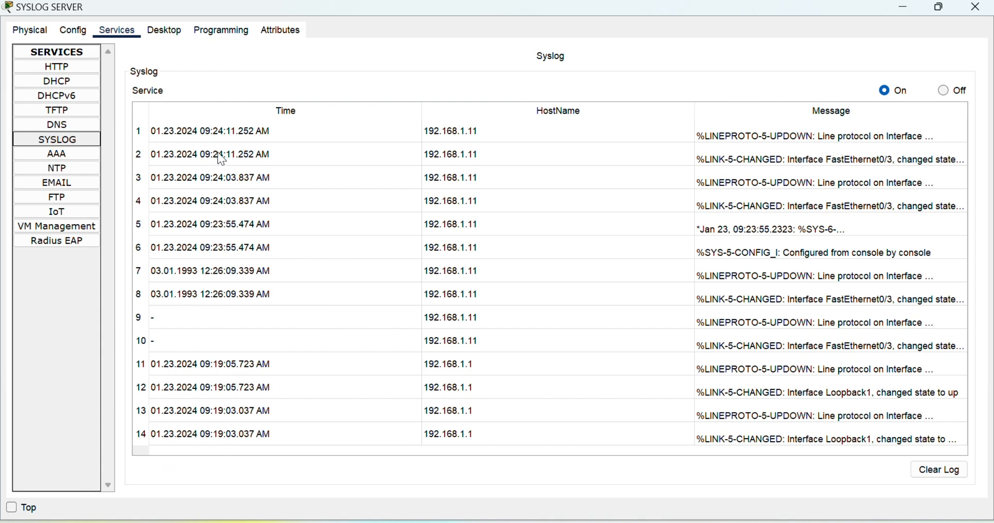
pyautogui.moveTo(398, 267)
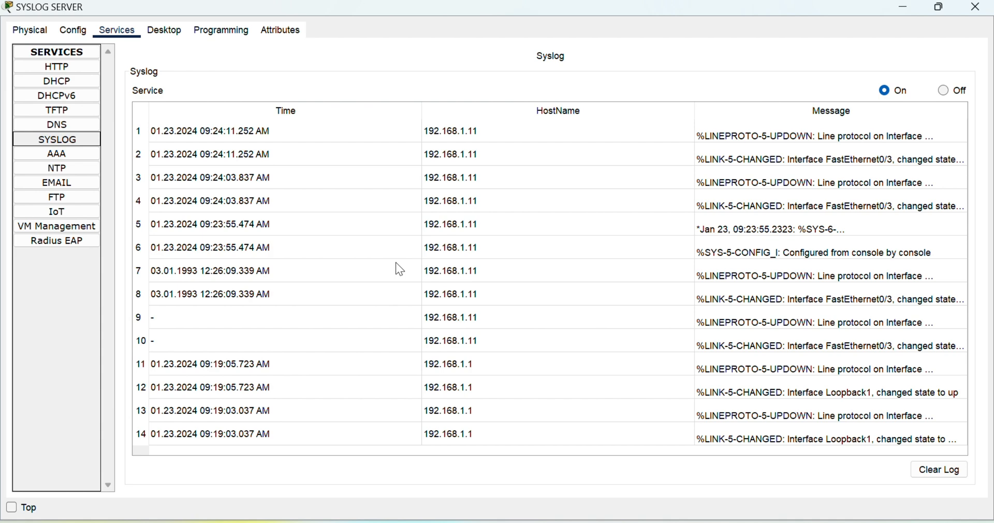
pyautogui.moveTo(648, 517)
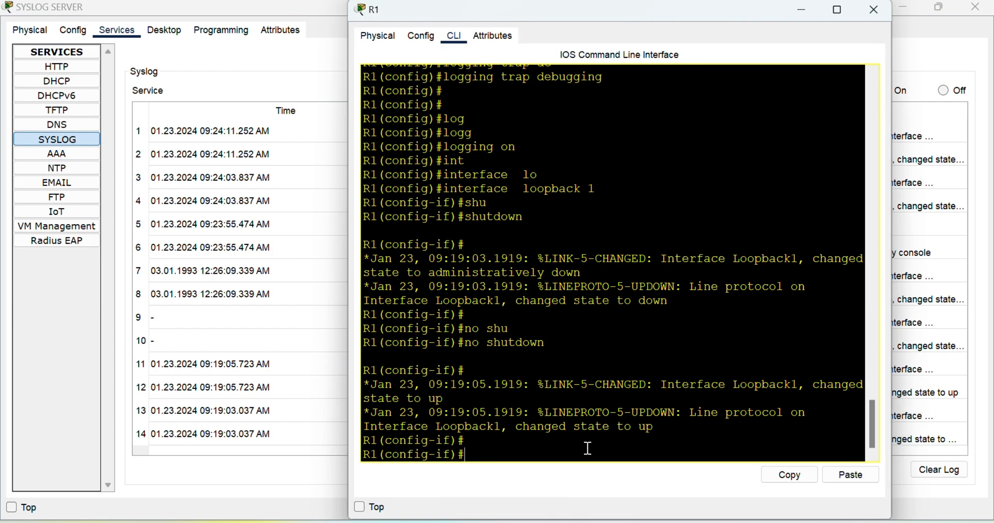
# Exit configuration mode on R1 and Switch0, then run show logging on Switch0
pyautogui.press('ctrl+z')
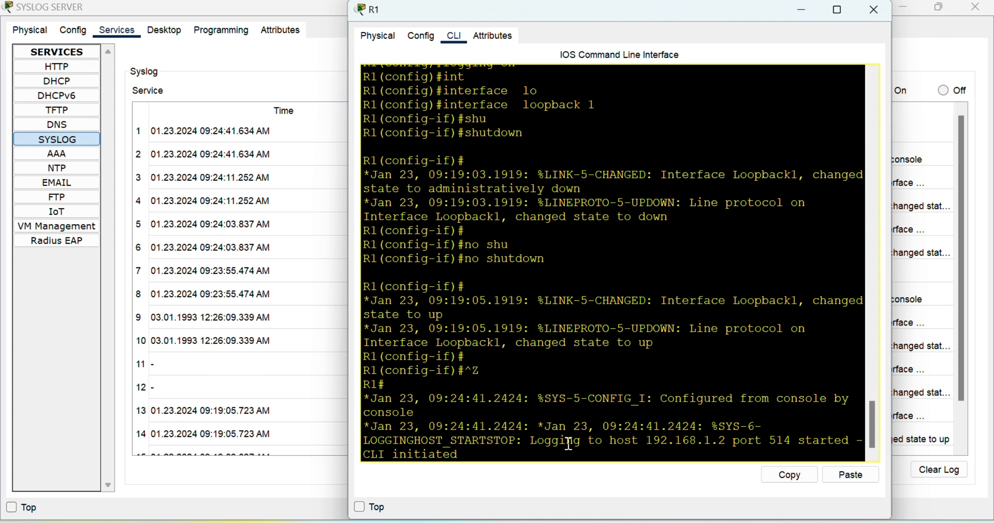
pyautogui.press('alt+tab')
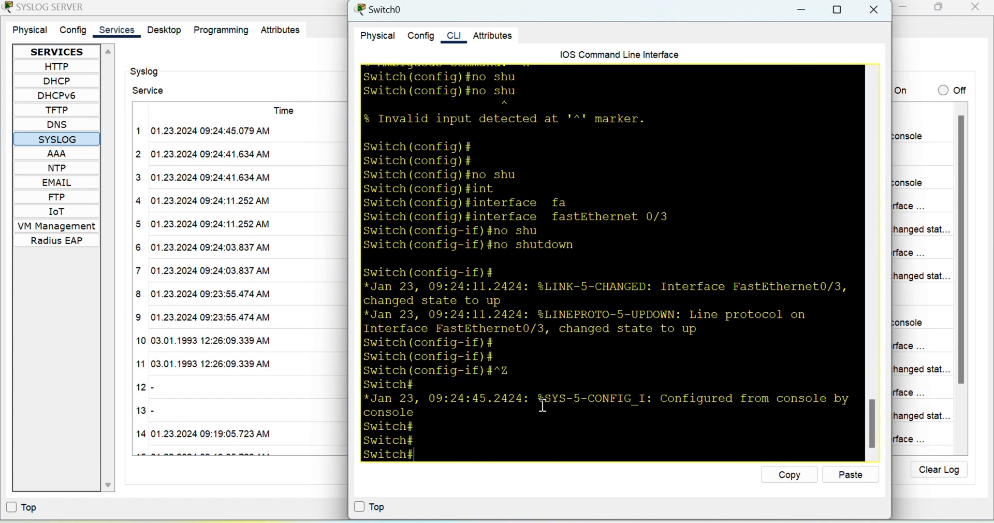
pyautogui.write('show logging')
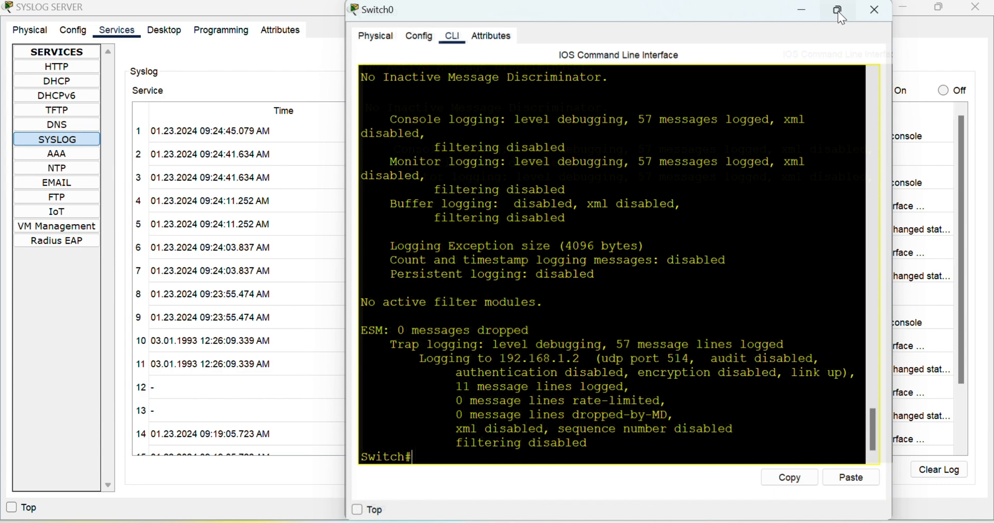
# Maximize Switch0's window and highlight the 'Logging to 192.168.1.2 (udp port 514' line
pyautogui.click(837, 9)
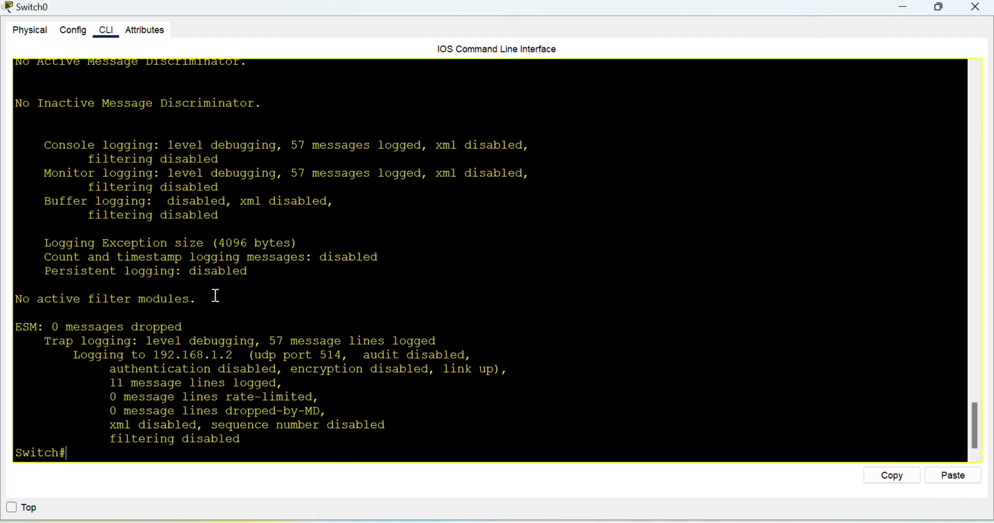
pyautogui.moveTo(74, 334)
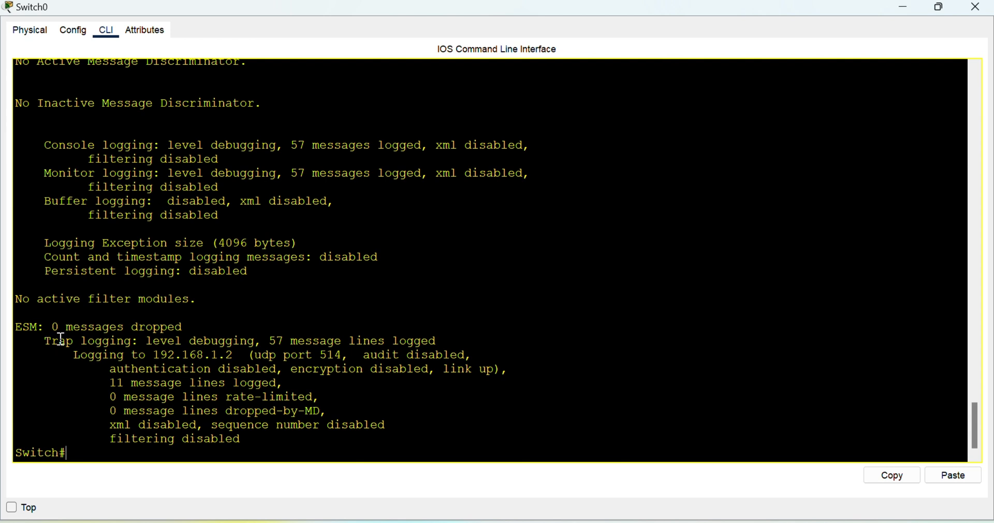
pyautogui.moveTo(43, 340); pyautogui.dragTo(285, 340)
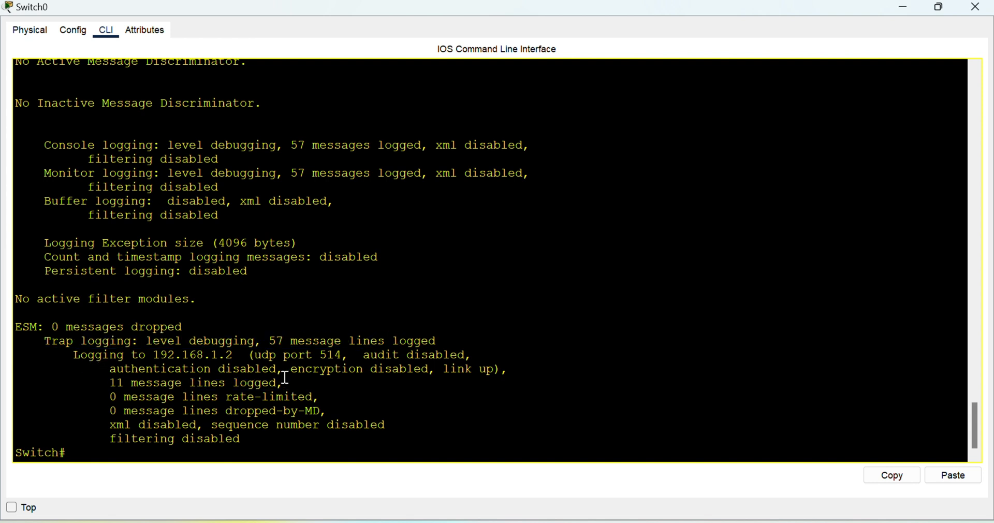
pyautogui.moveTo(73, 354); pyautogui.dragTo(311, 354)
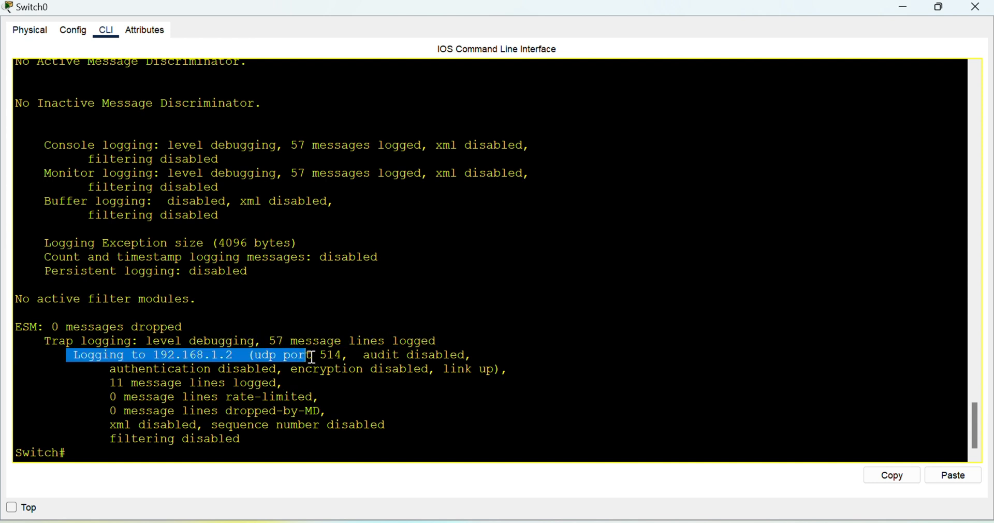